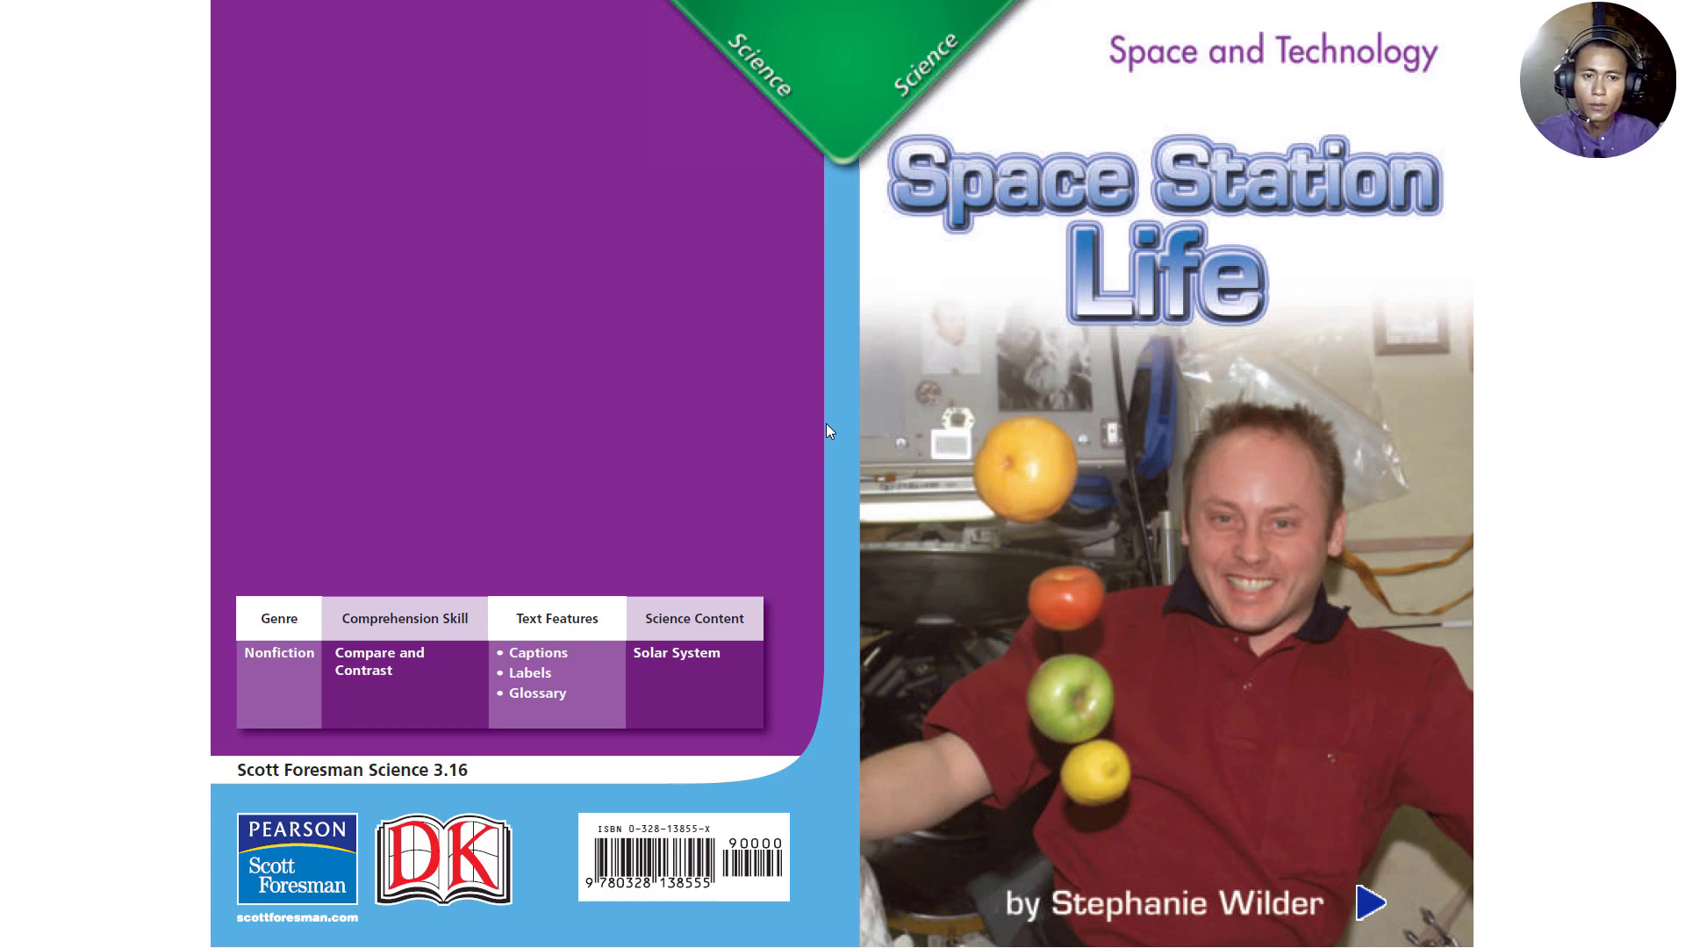
- Turn past the 'Space Station Life' cover to the title and vocabulary pages with narration
click(1375, 900)
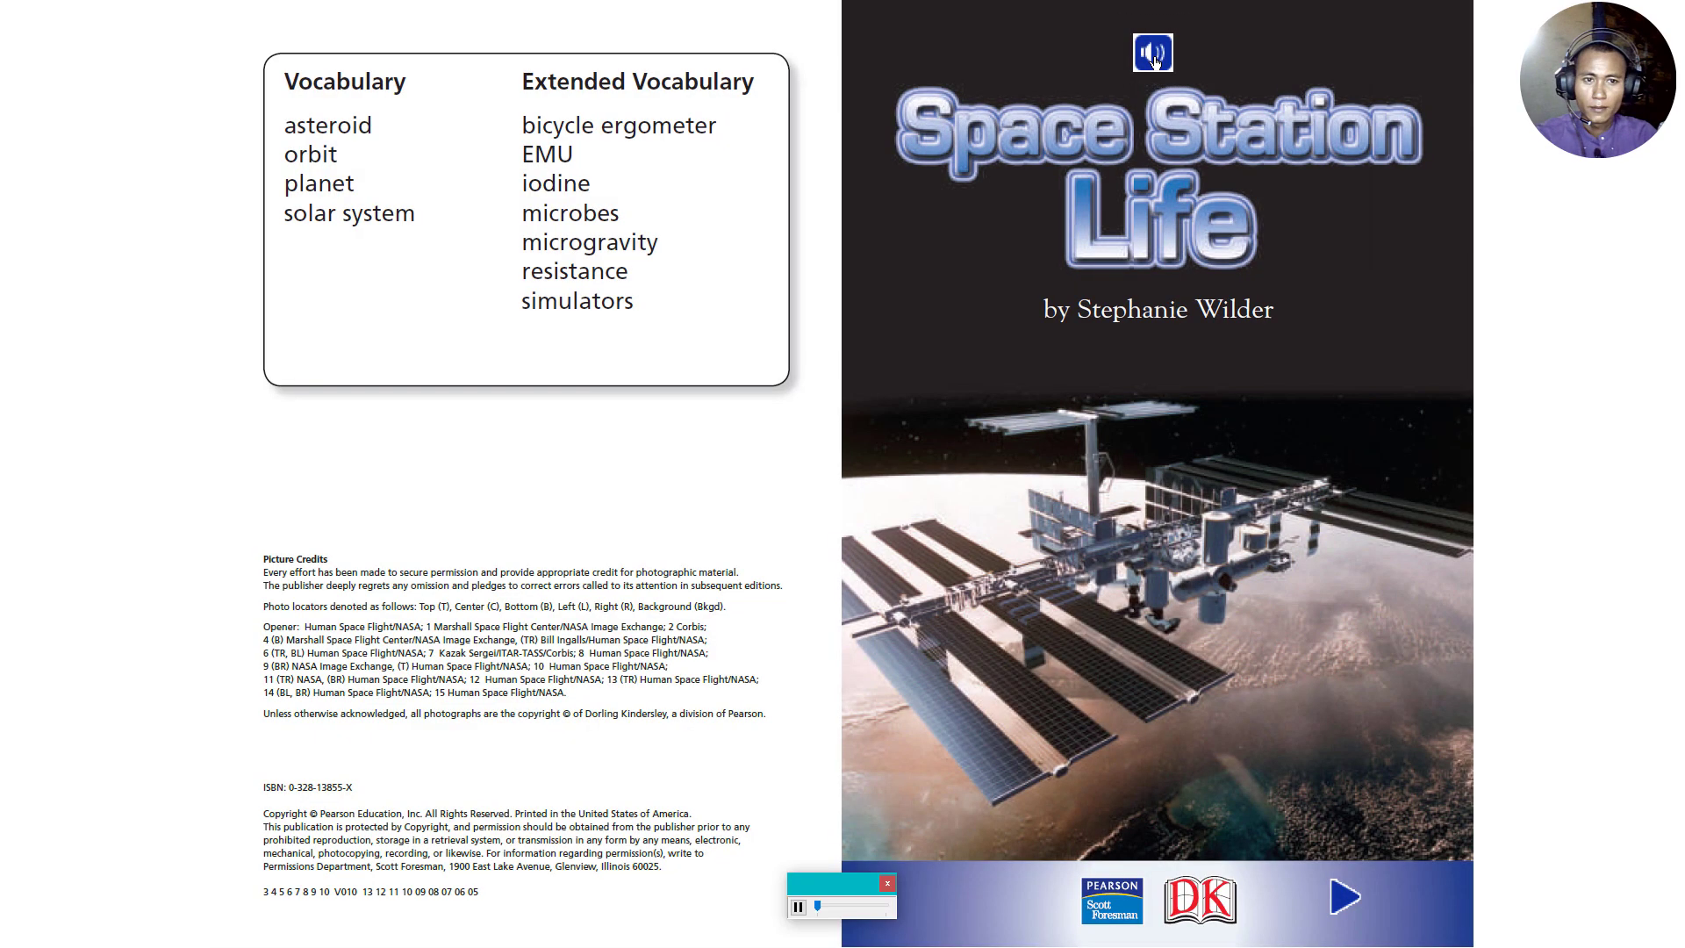
mouse_move(1155, 230)
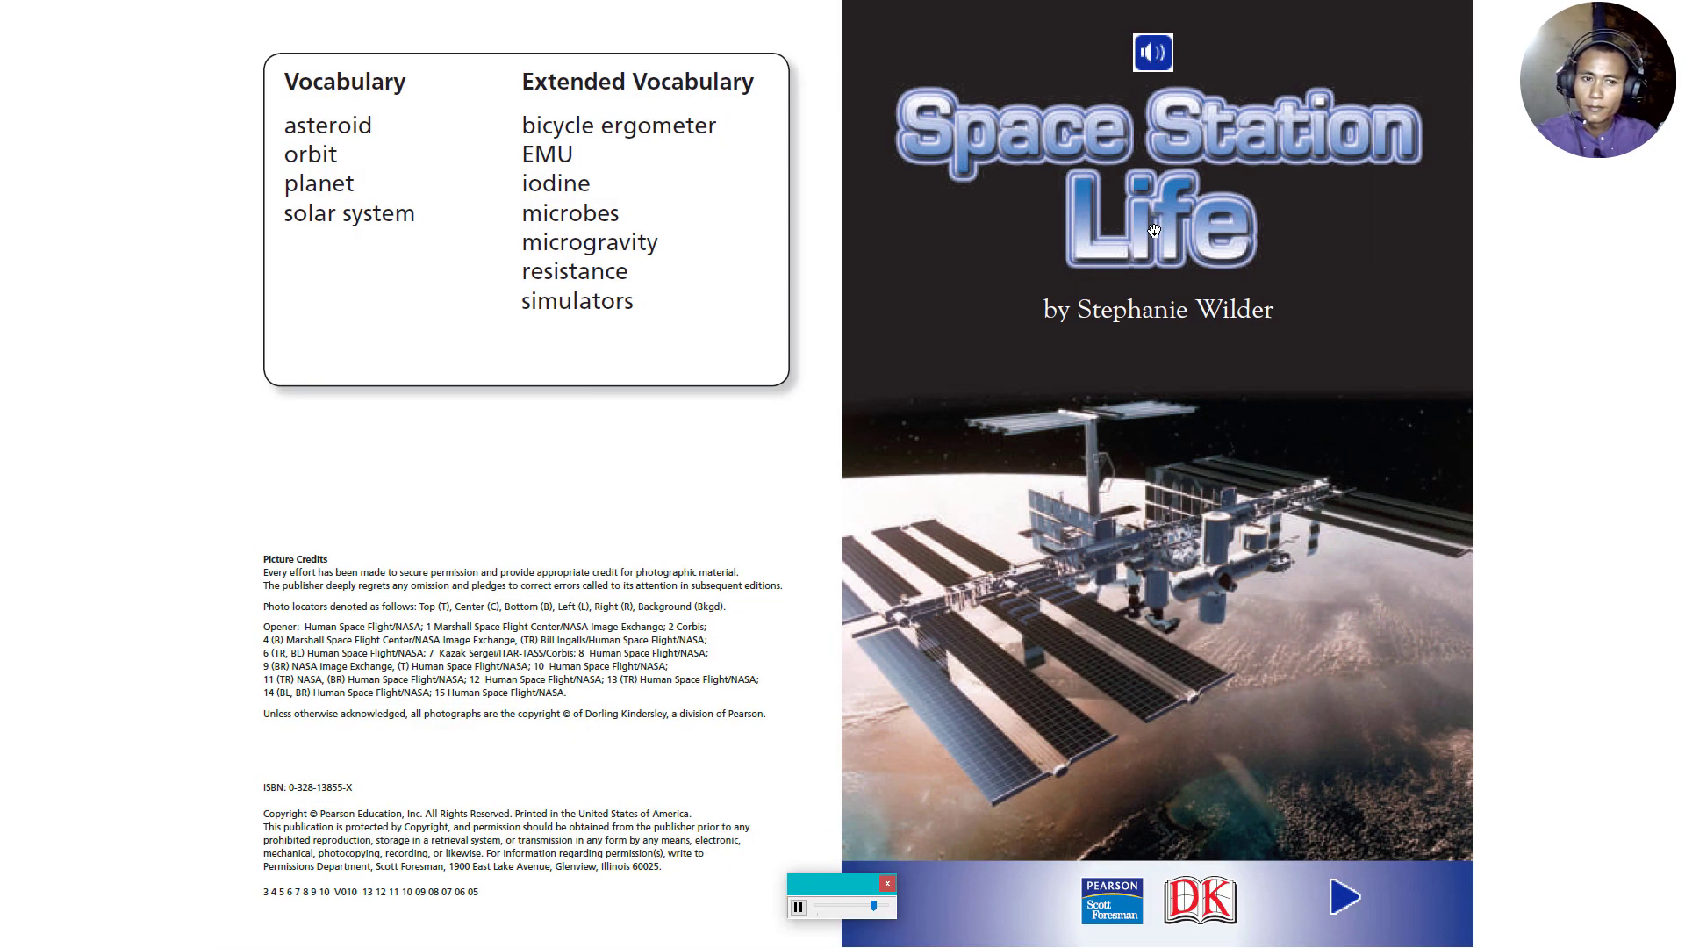
click(891, 883)
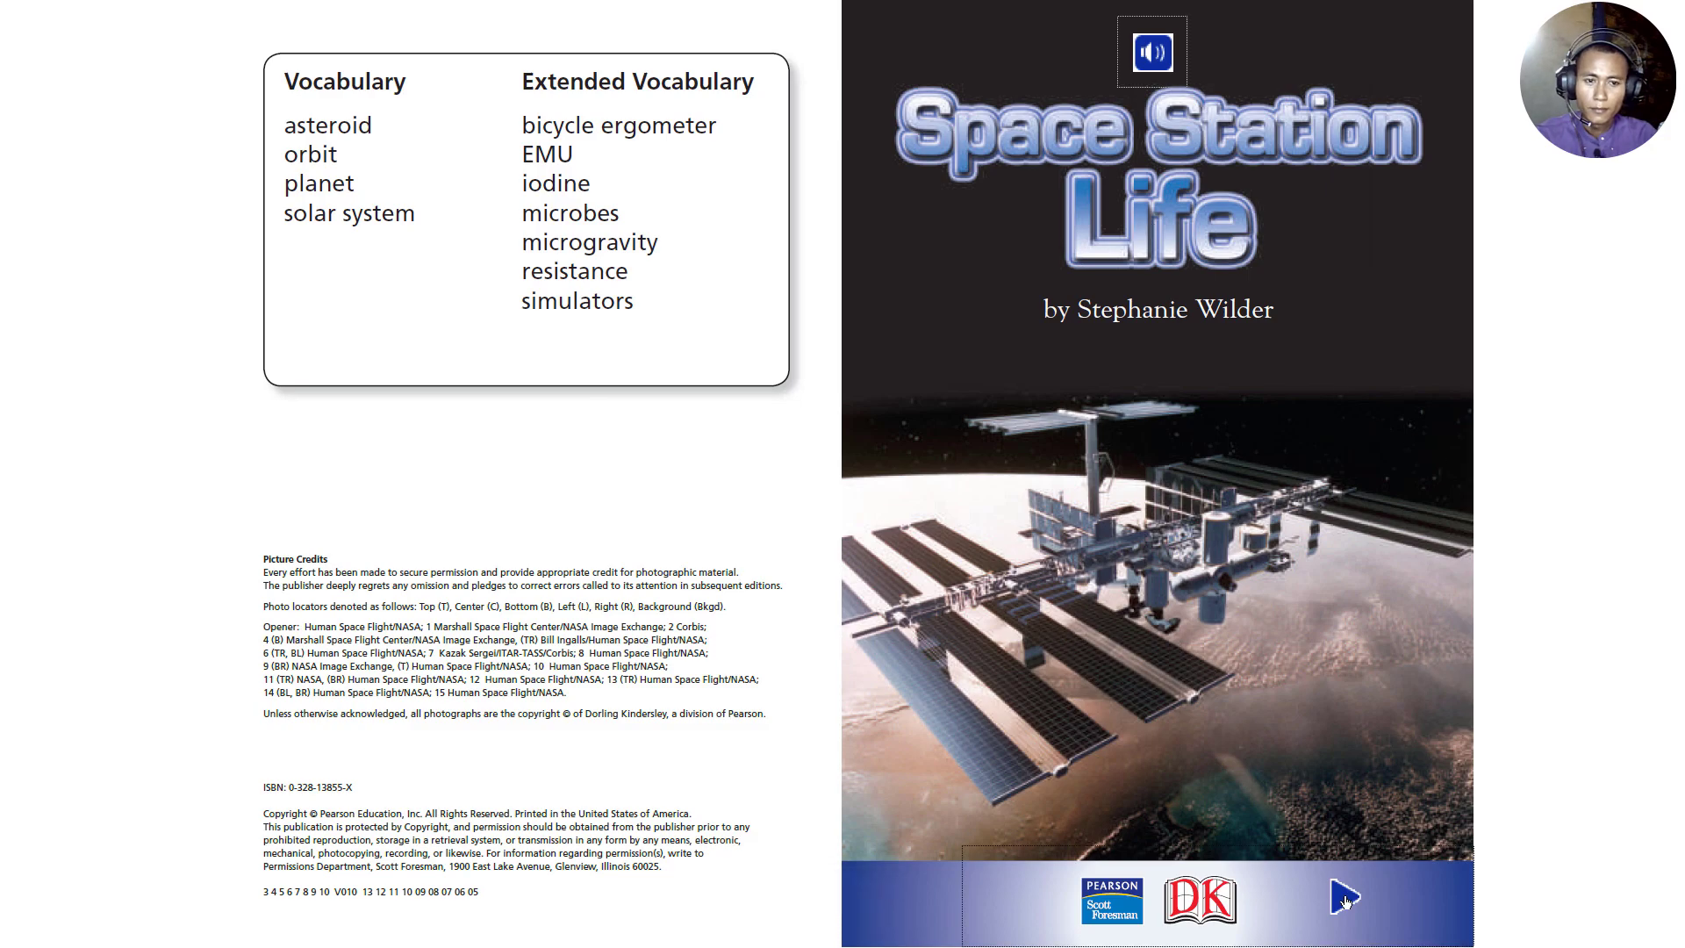
- Turn to pages 2–3, 'What You Already Know', and let the narration play
click(1342, 900)
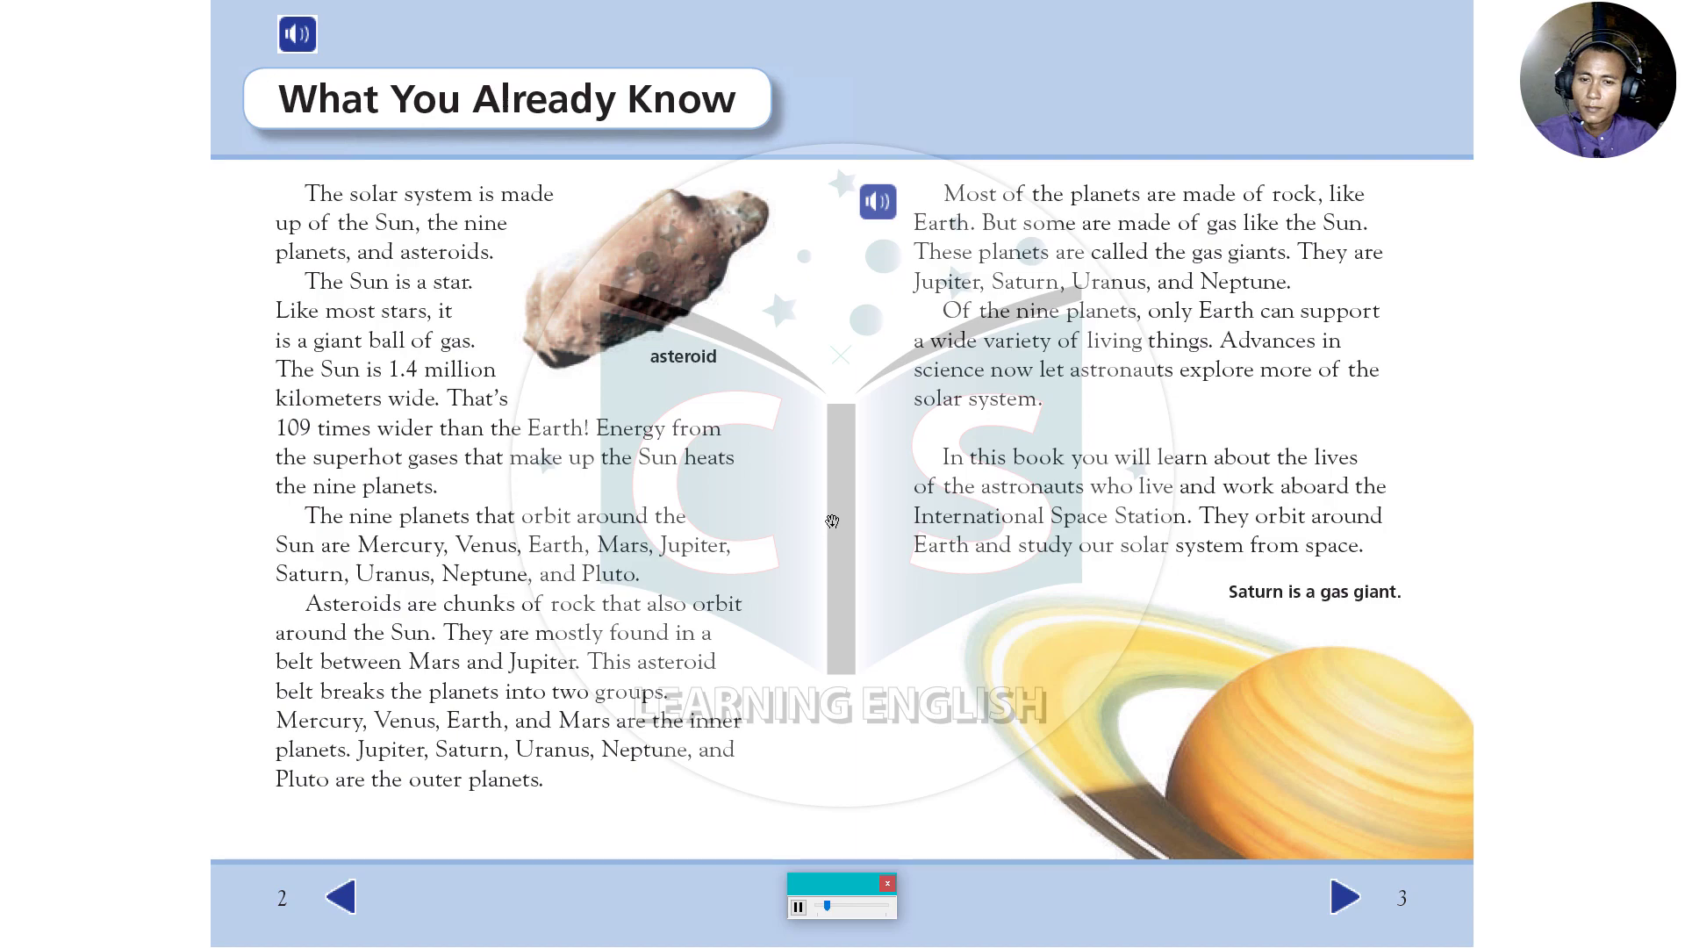
mouse_move(825, 541)
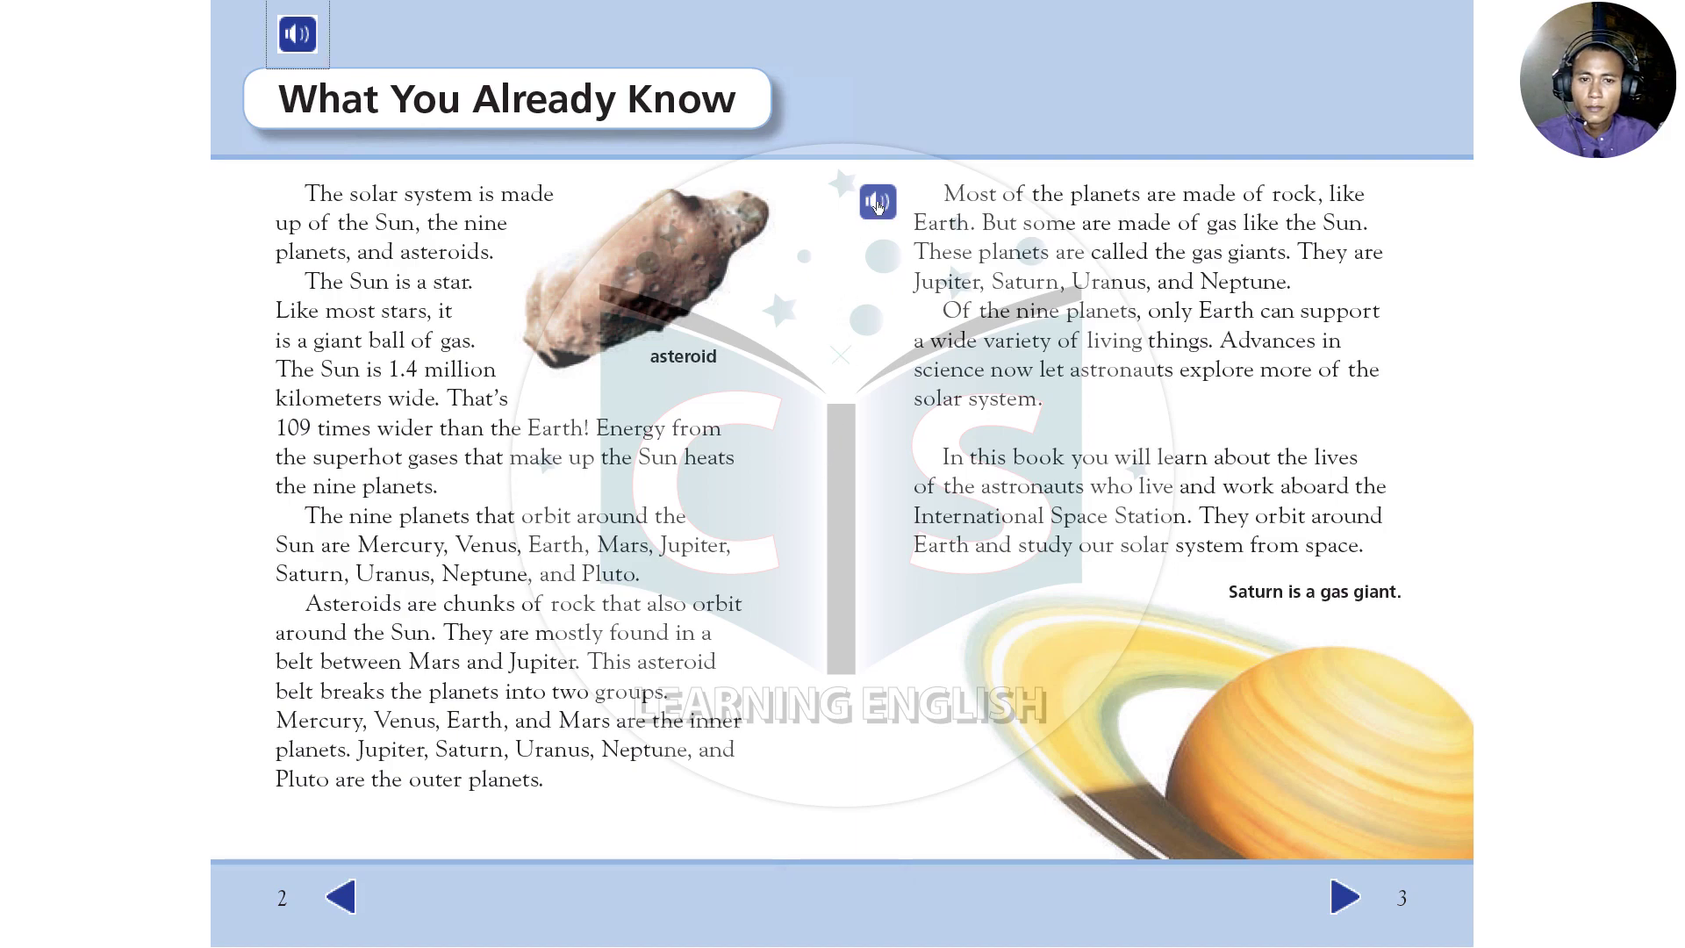
click(878, 202)
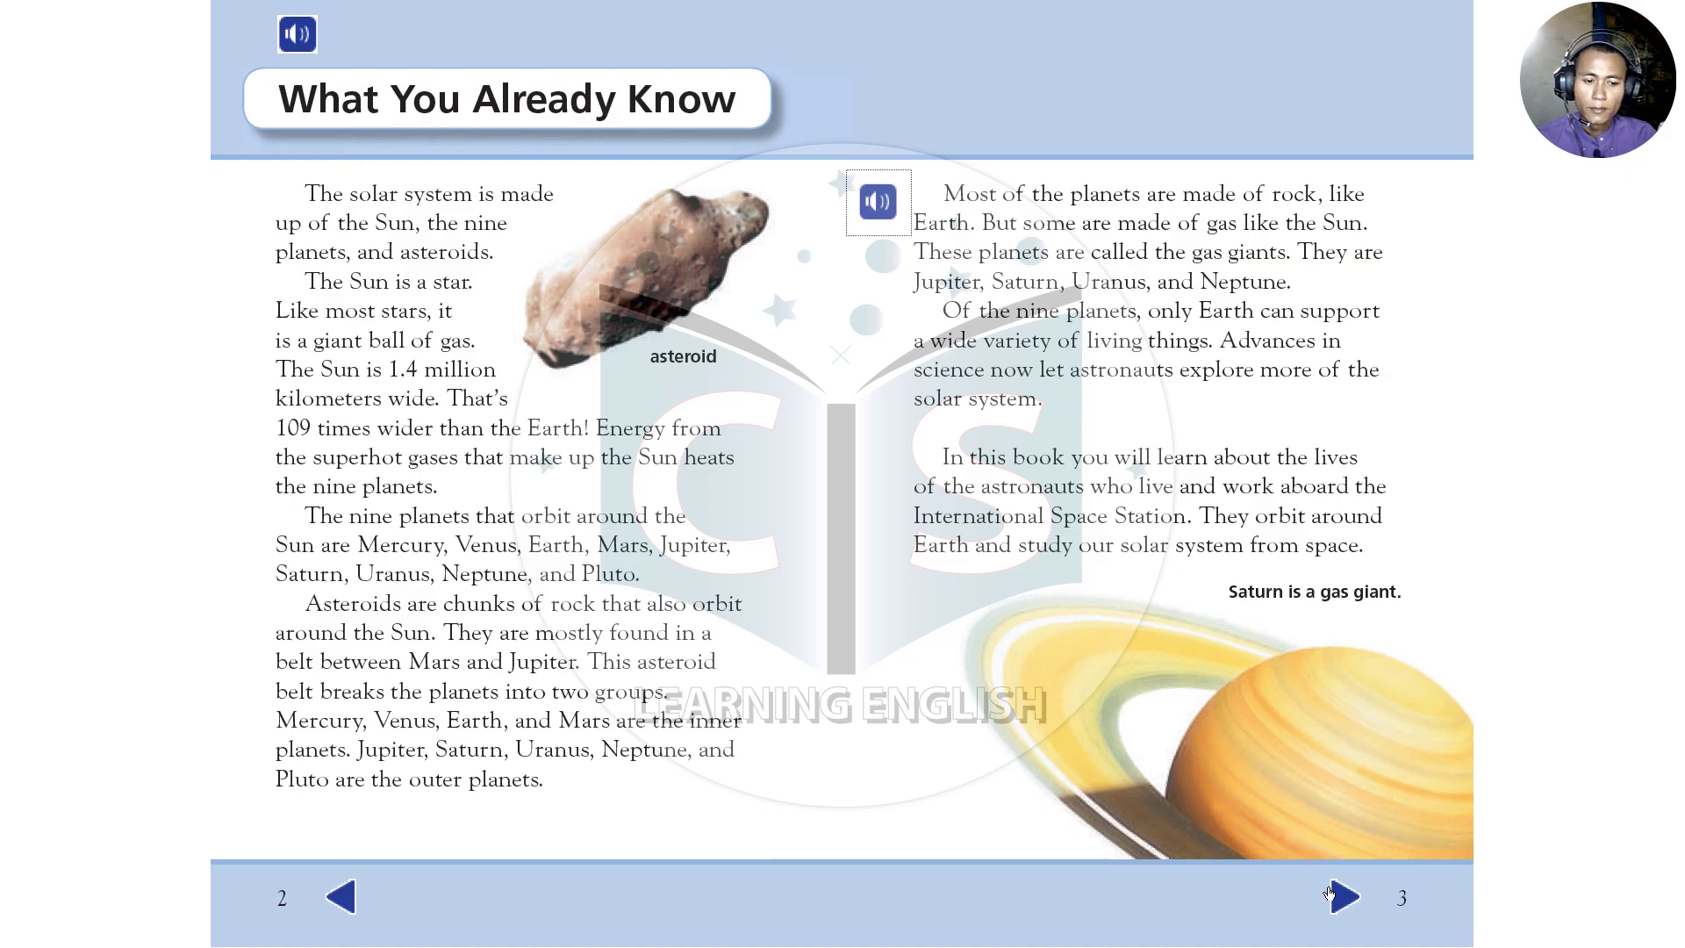
click(1338, 897)
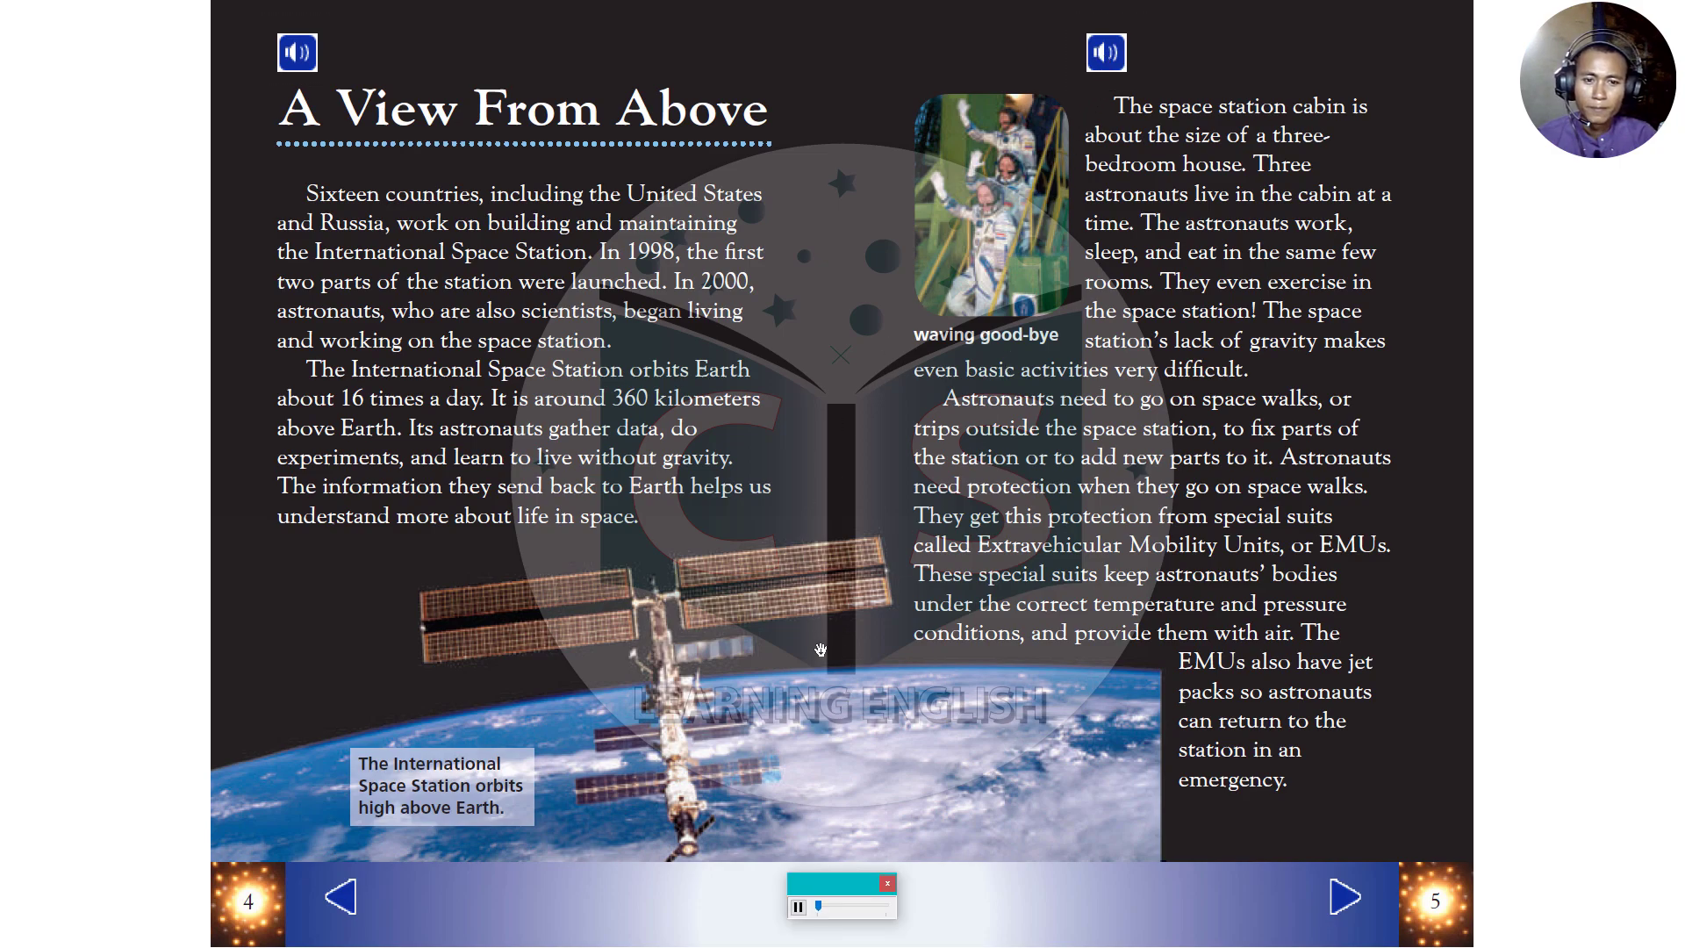
mouse_move(832, 683)
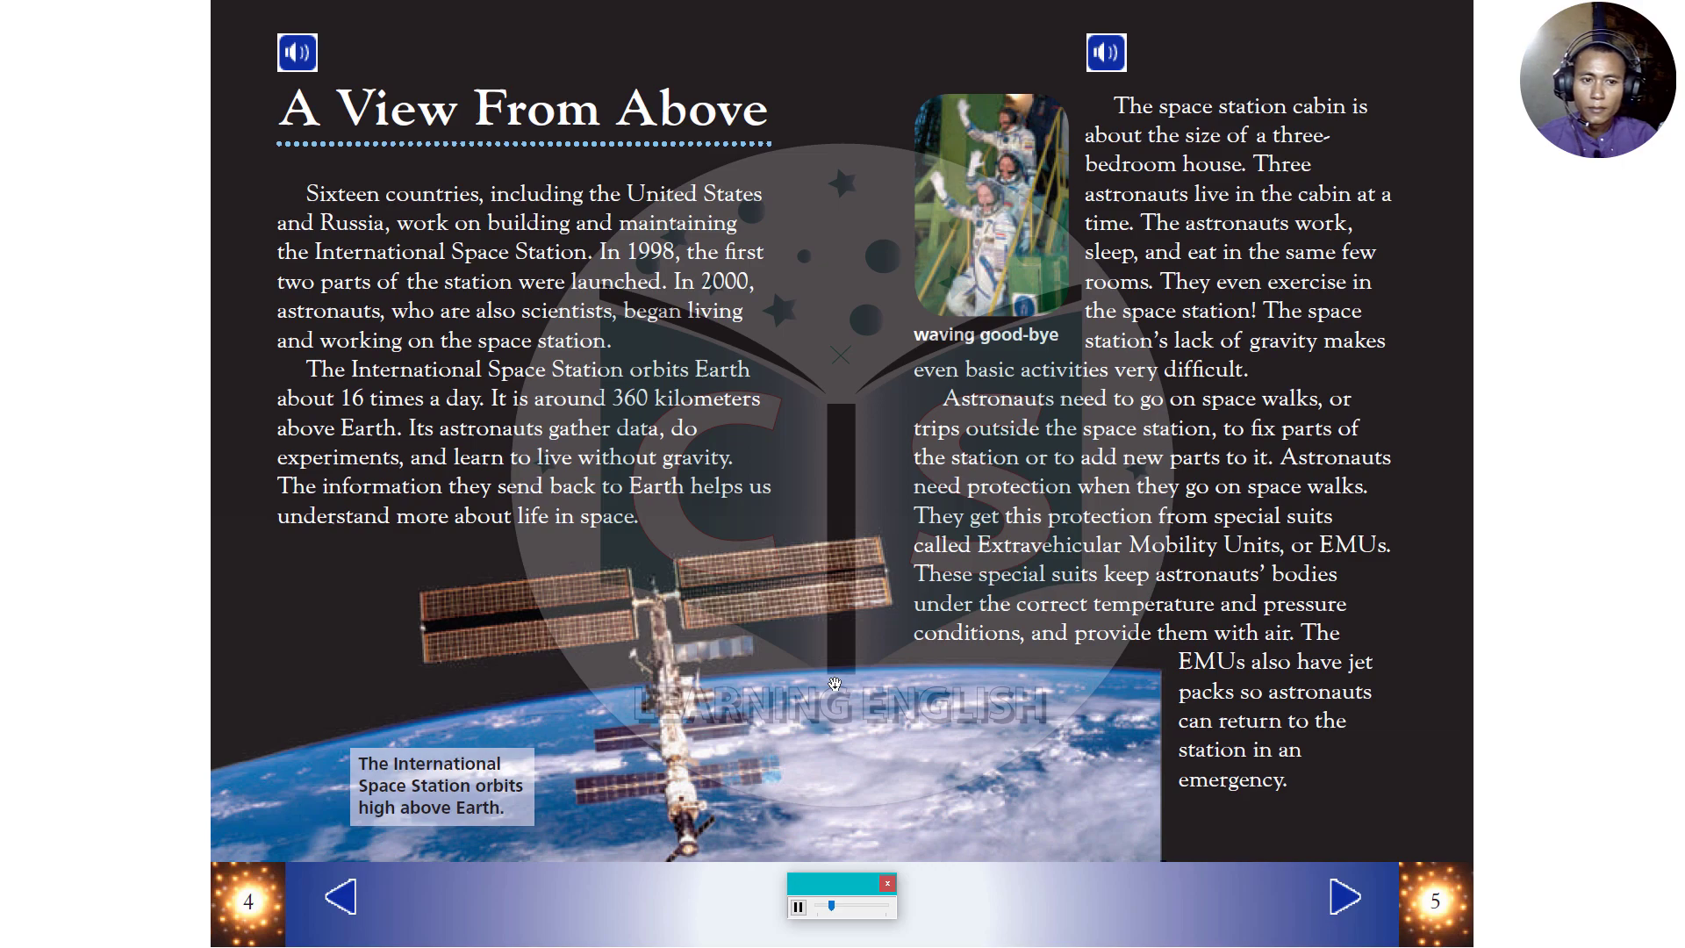
mouse_move(866, 688)
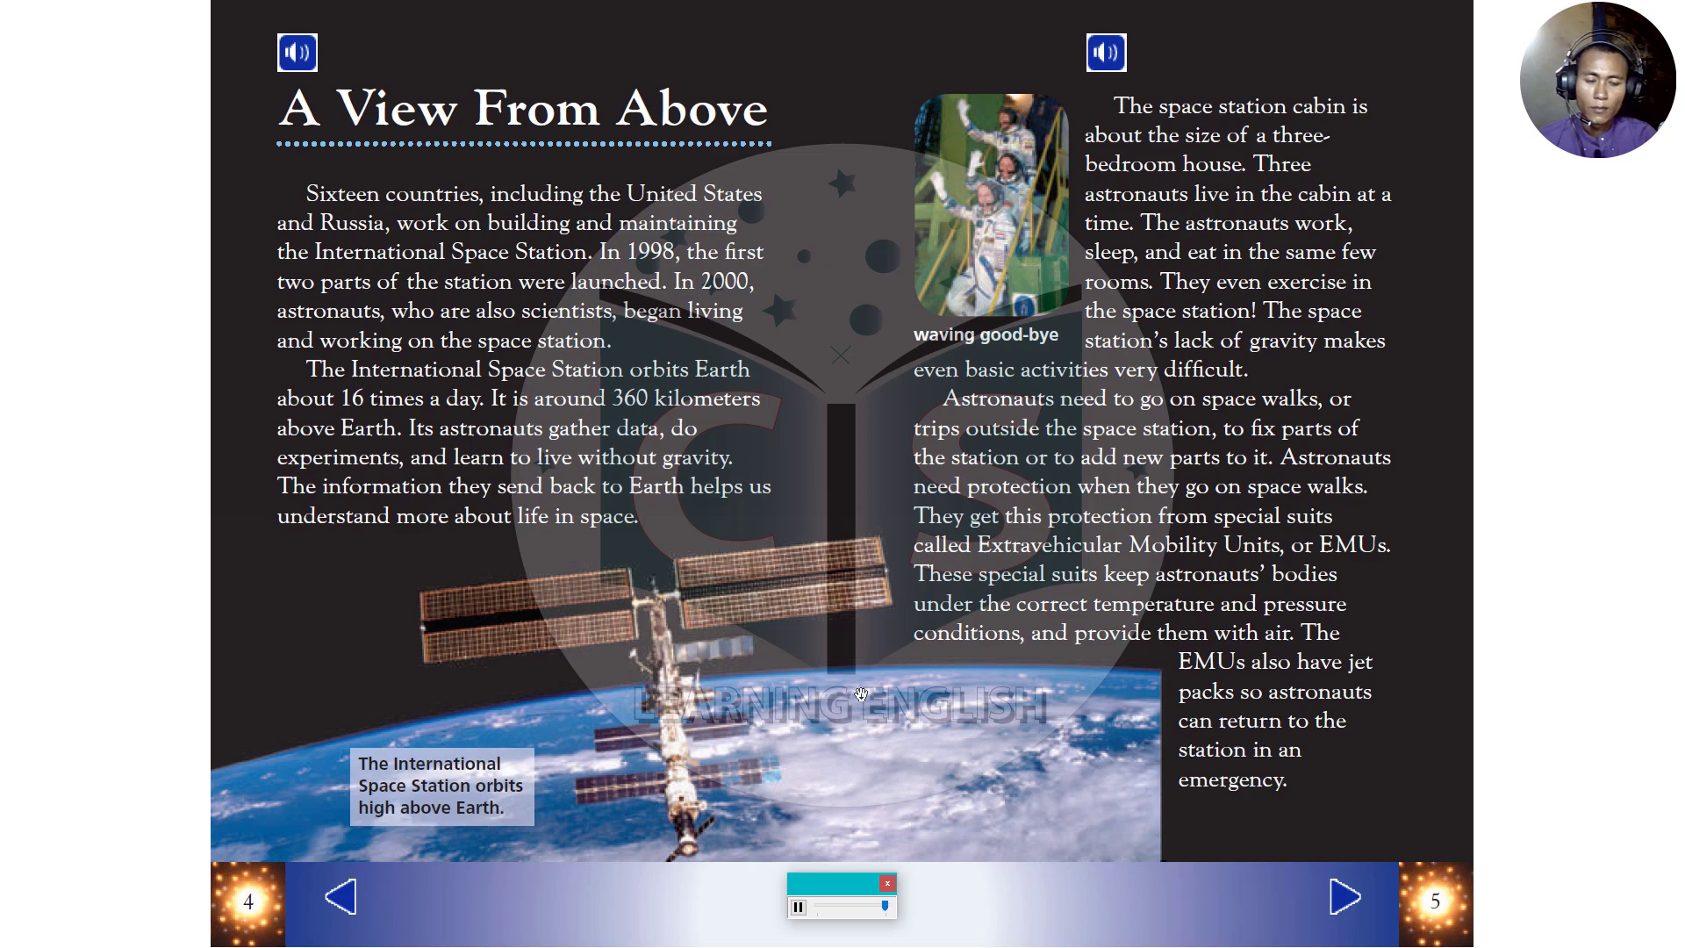
- Turn to pages 6–7, 'Getting Ready', and let the narration play
click(1344, 899)
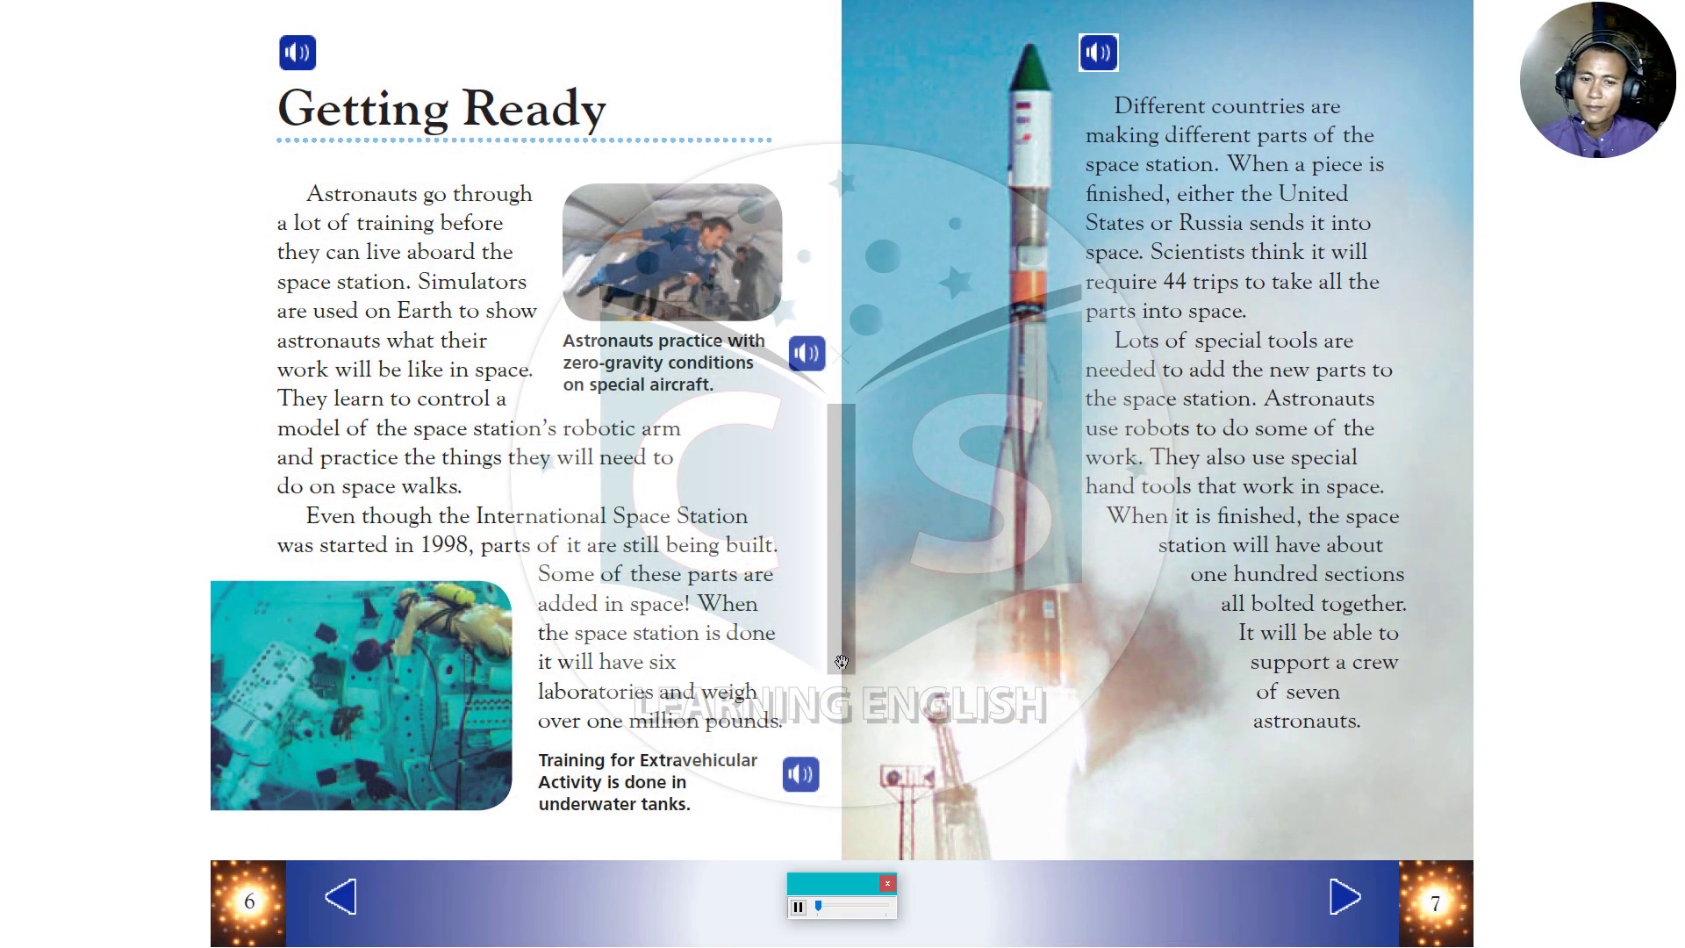
mouse_move(871, 627)
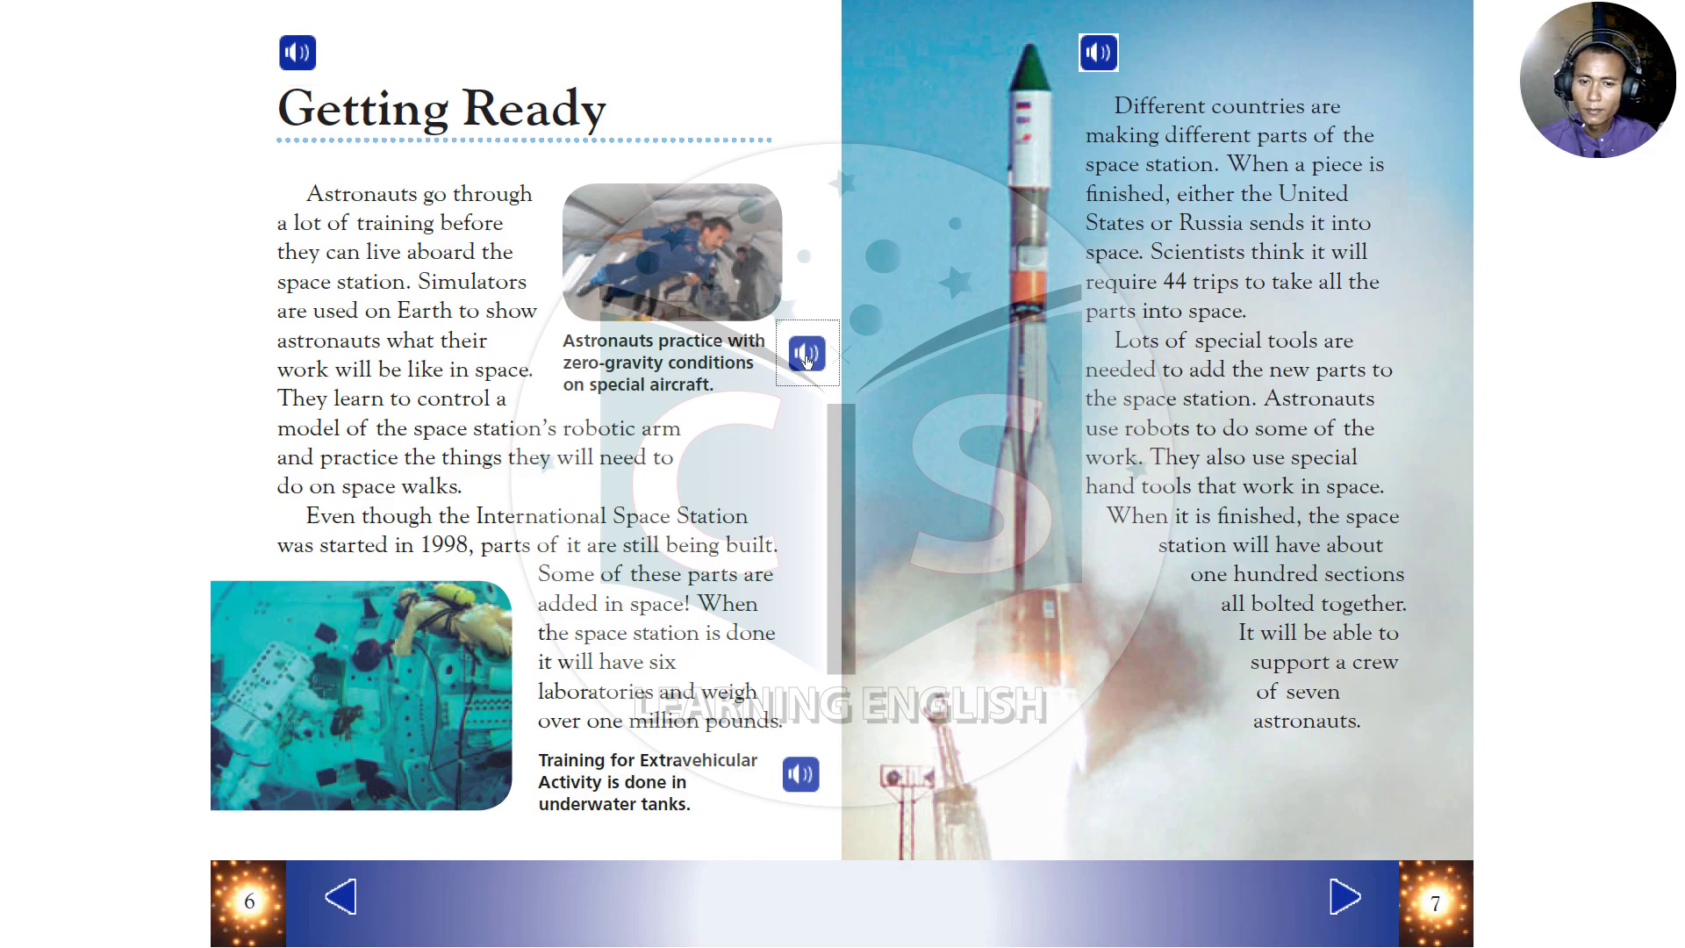
- Hear the zero-gravity and underwater training captions, then turn to the Maintenance pages
click(806, 352)
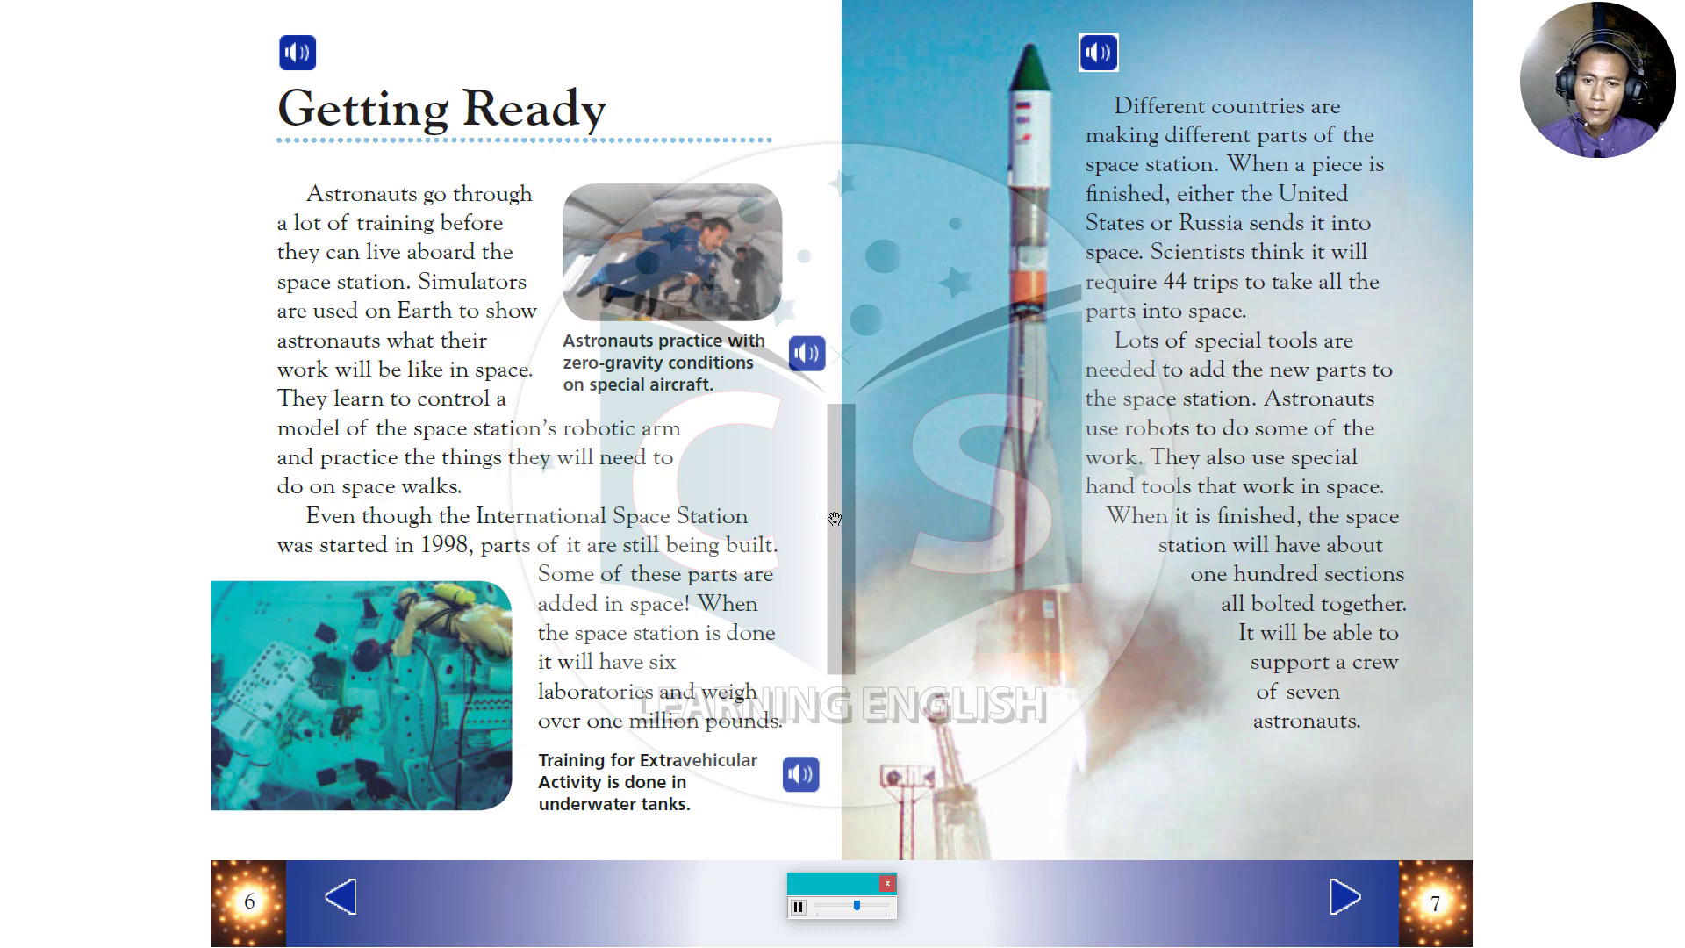
mouse_move(896, 682)
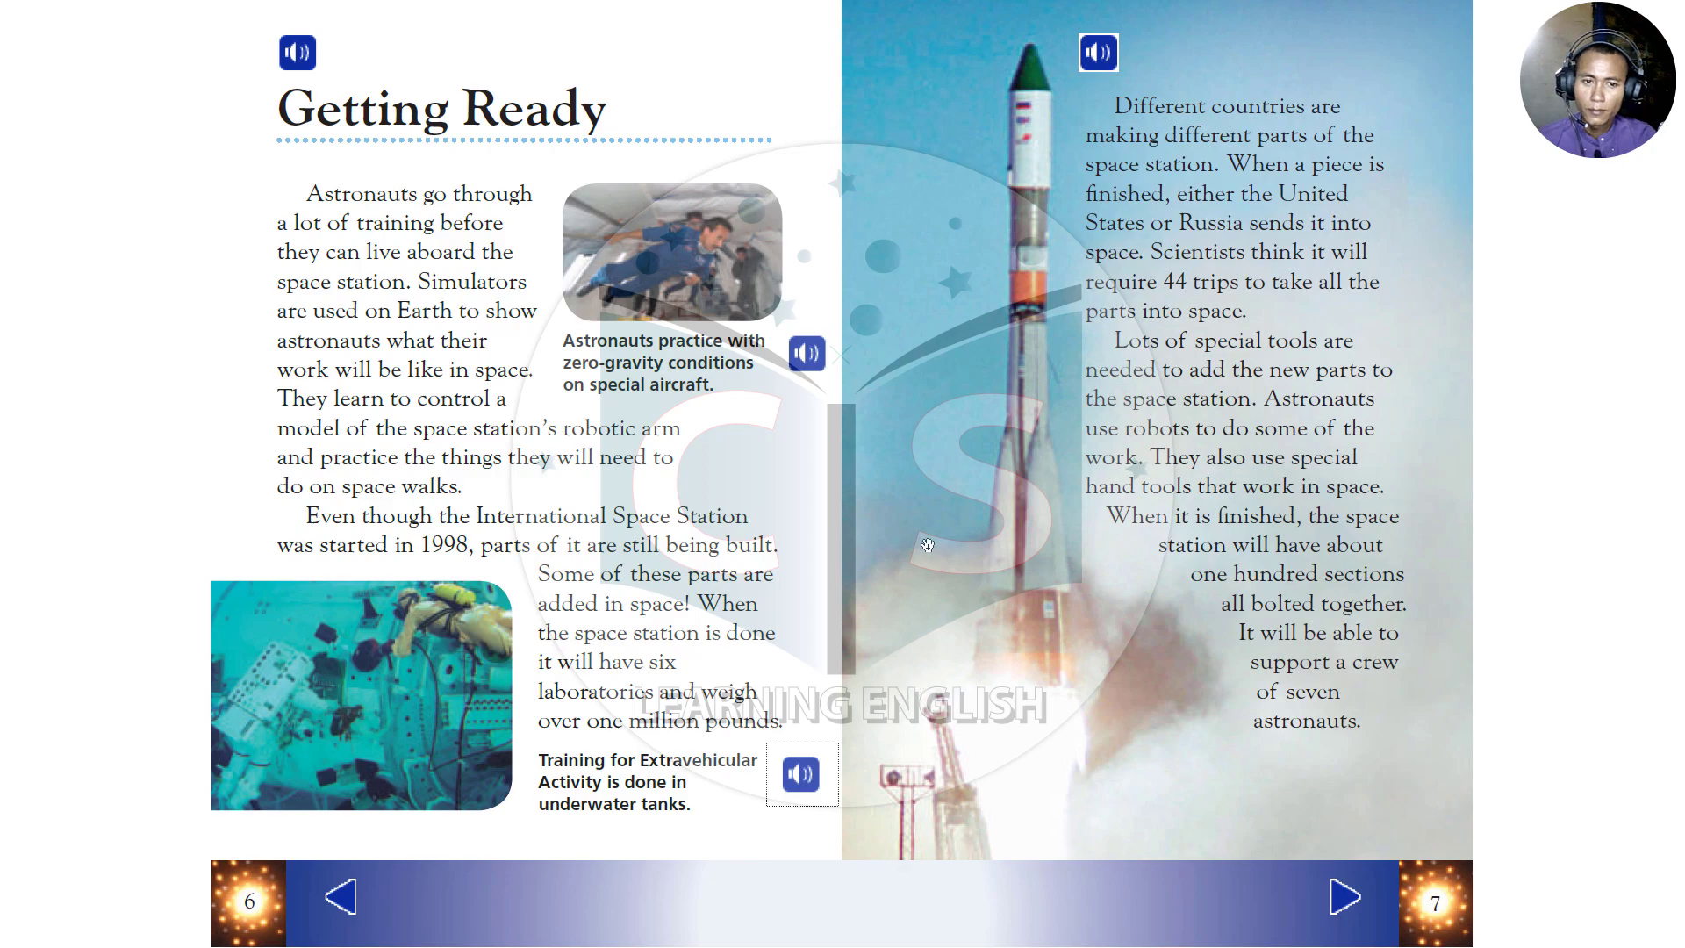
click(802, 774)
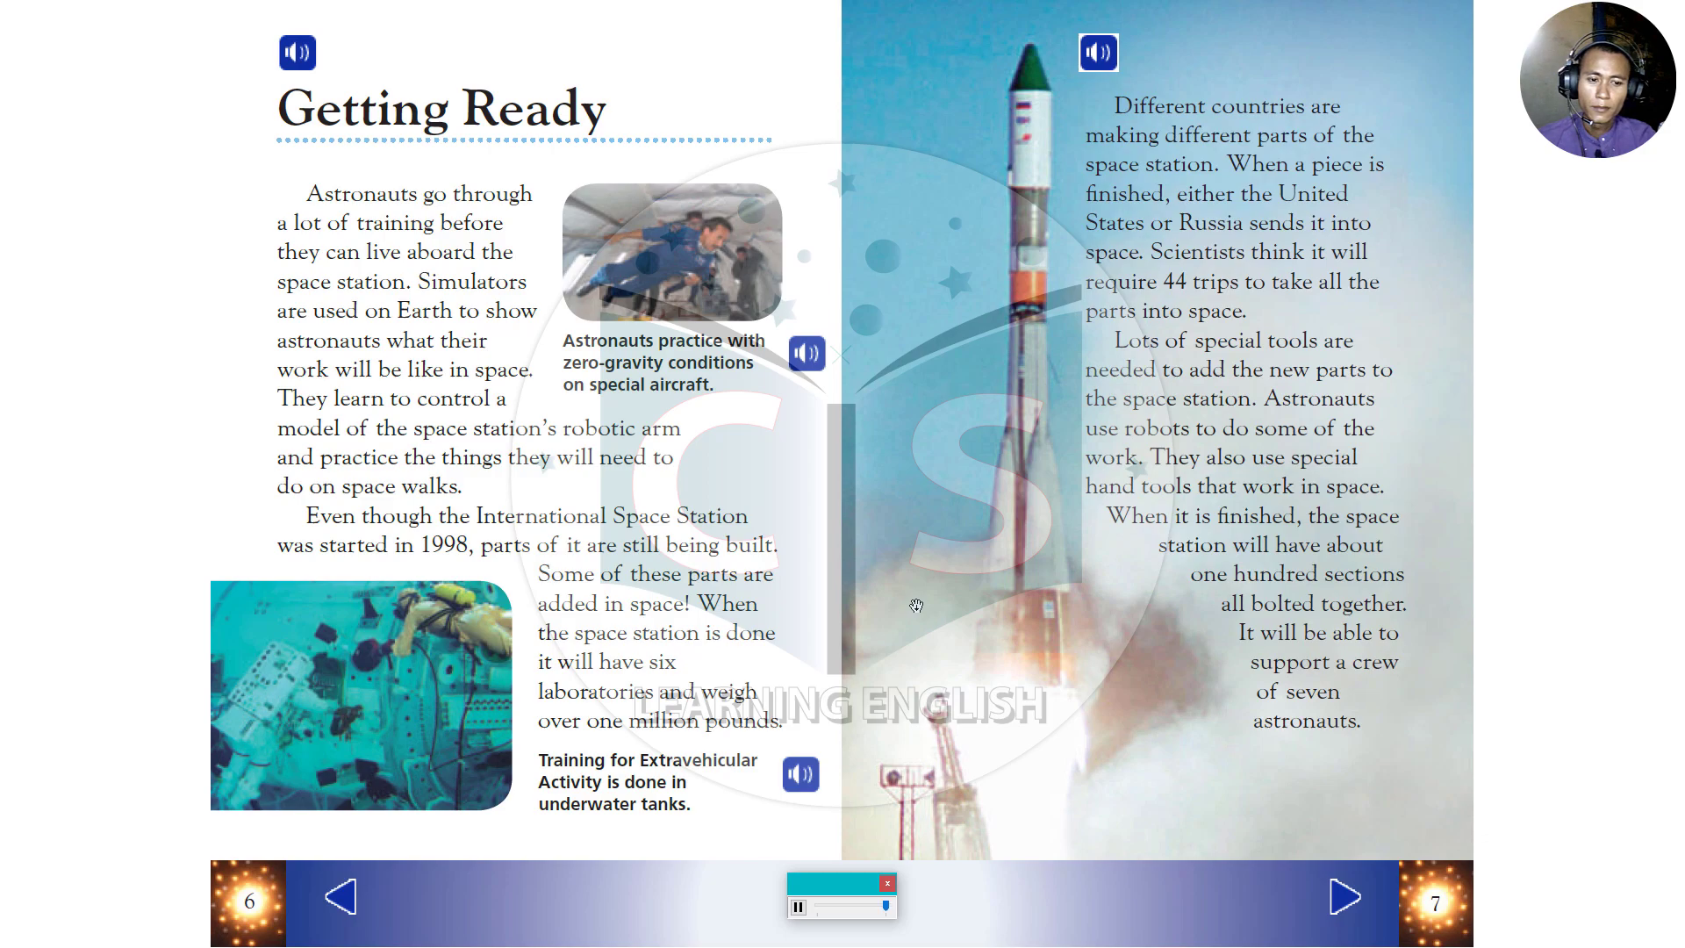
click(1343, 899)
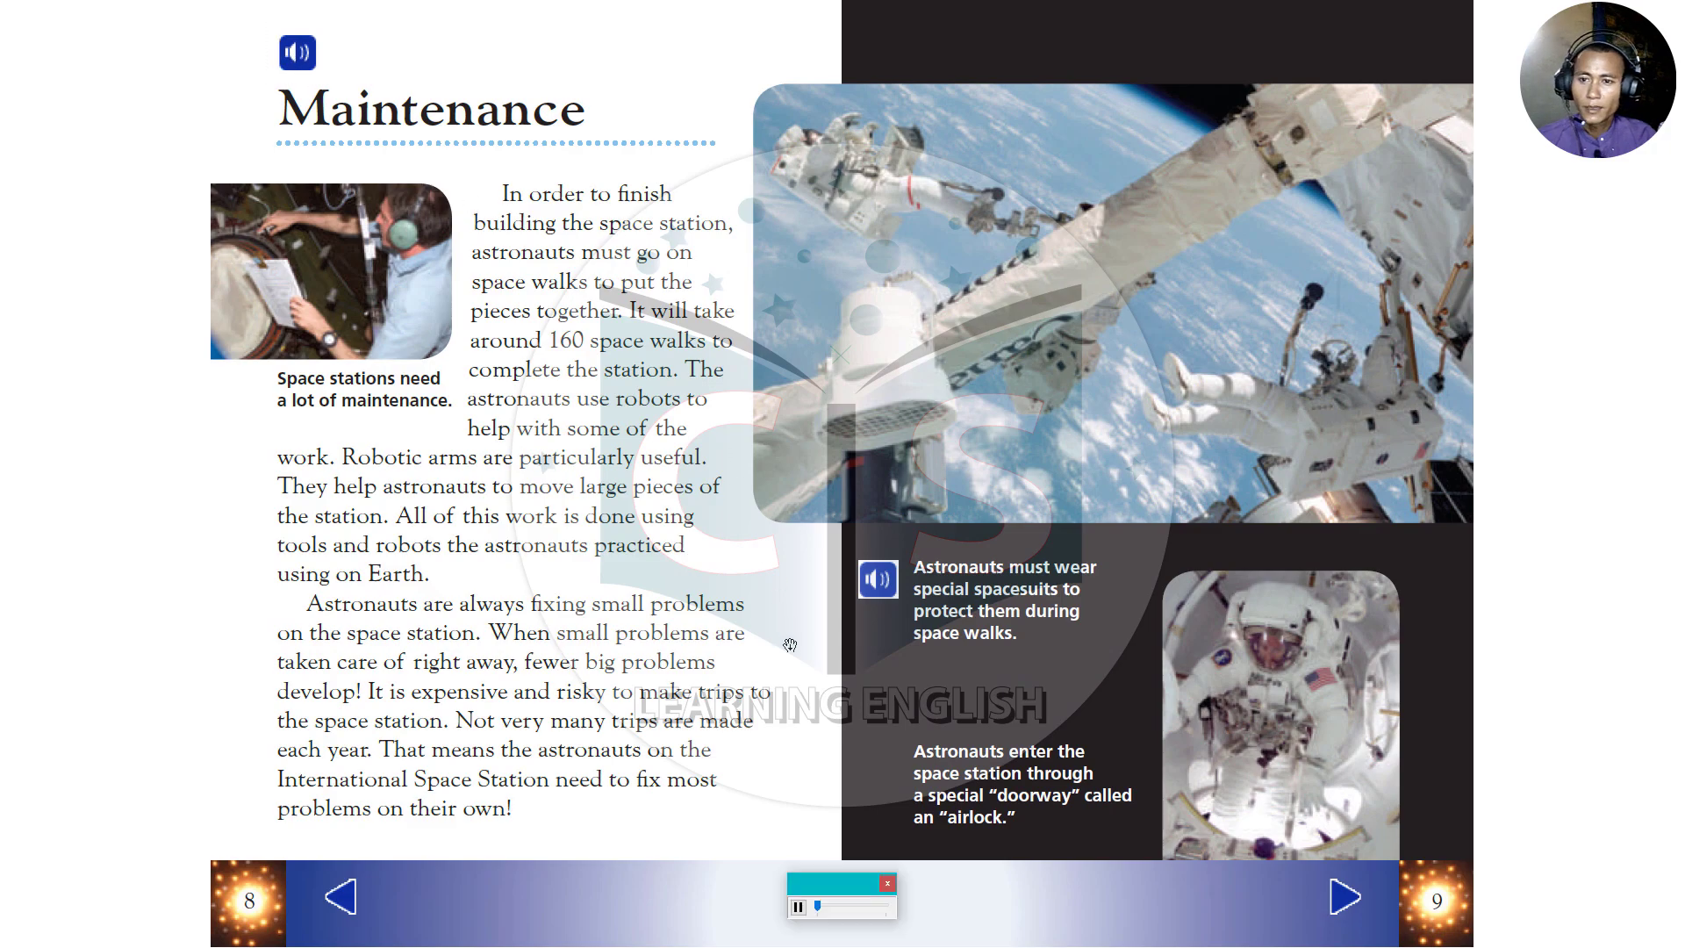
mouse_move(769, 748)
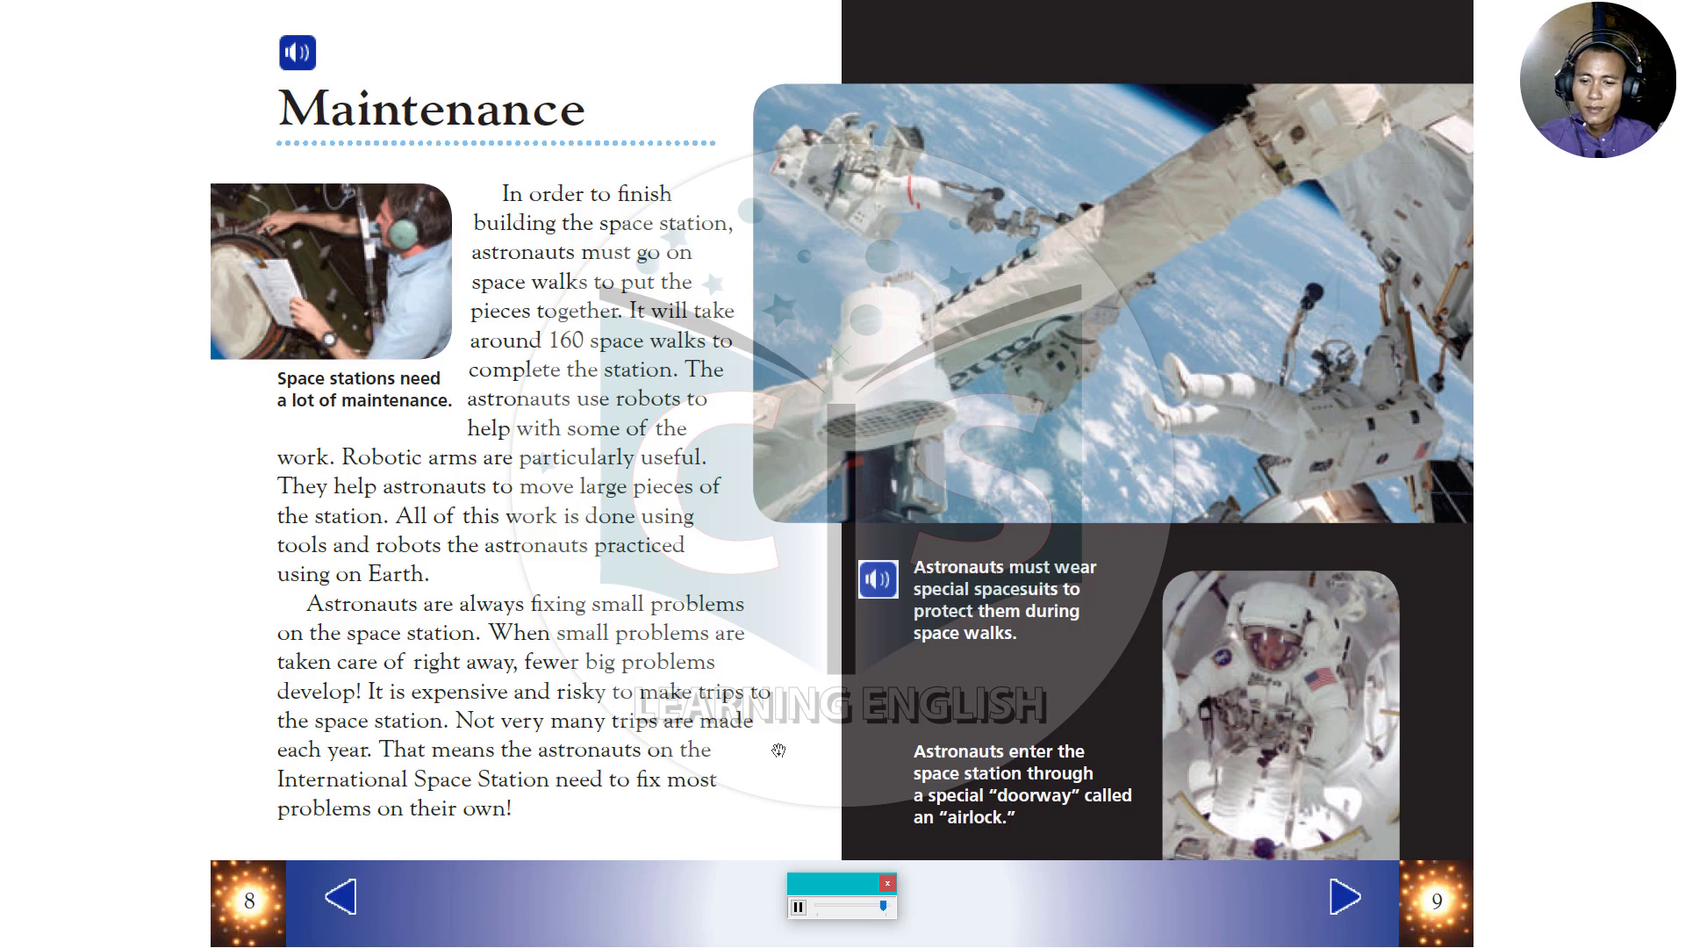
mouse_move(880, 609)
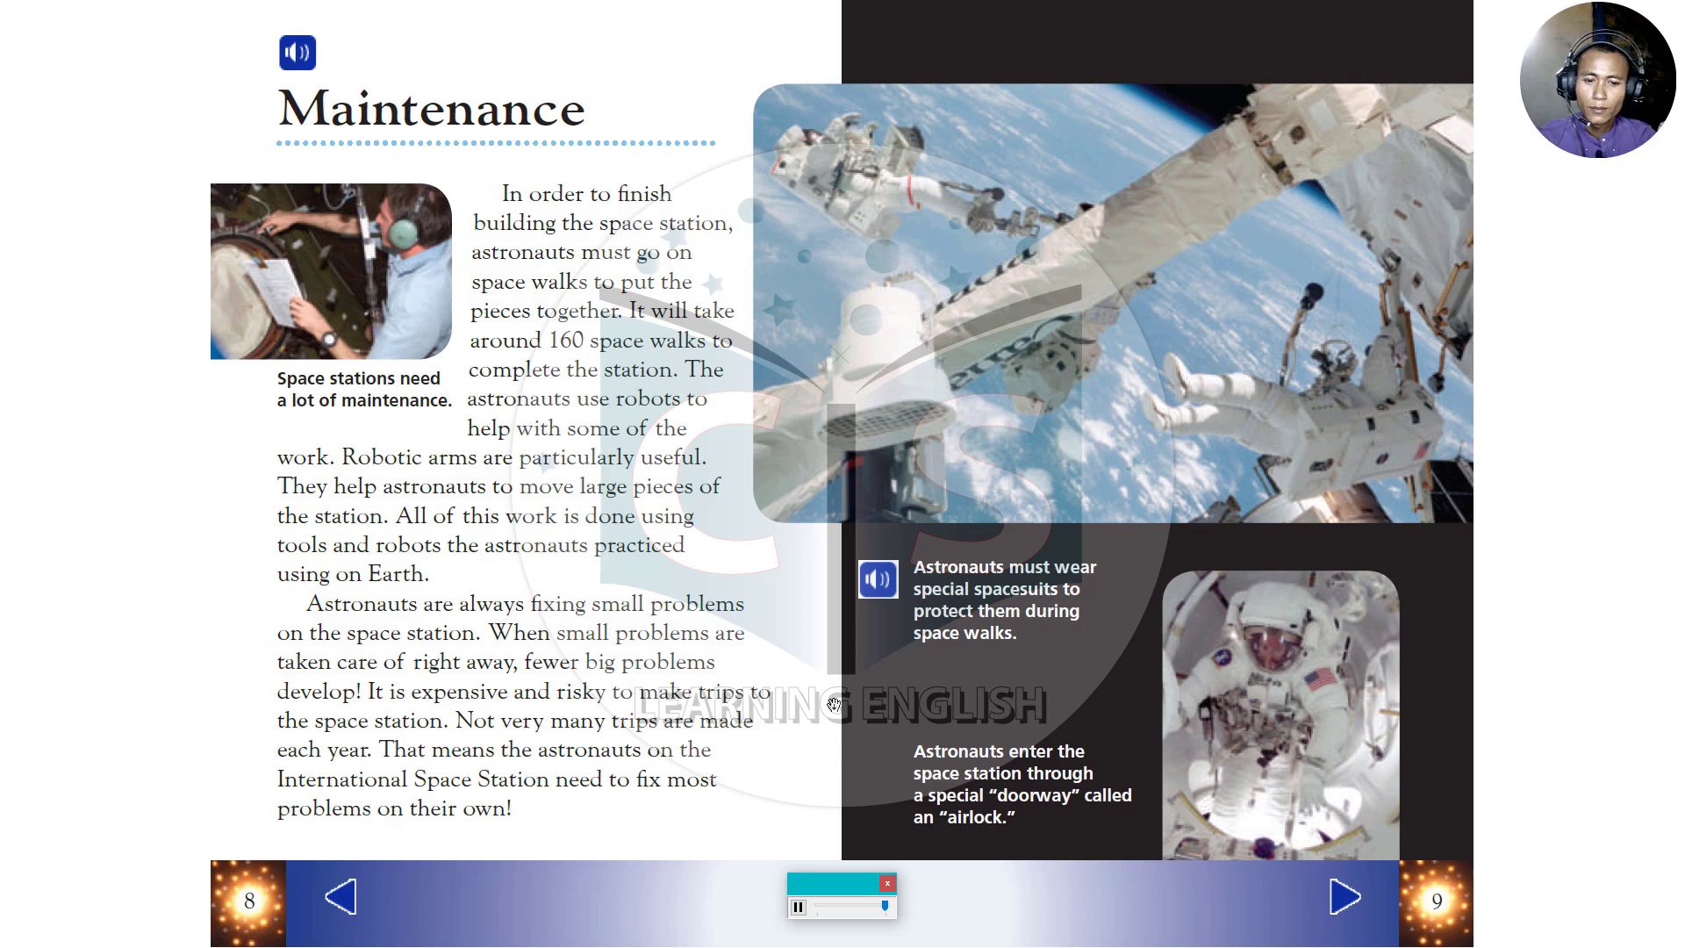
- Turn to pages 10–11, 'Space Science', and let the narration begin
click(1345, 897)
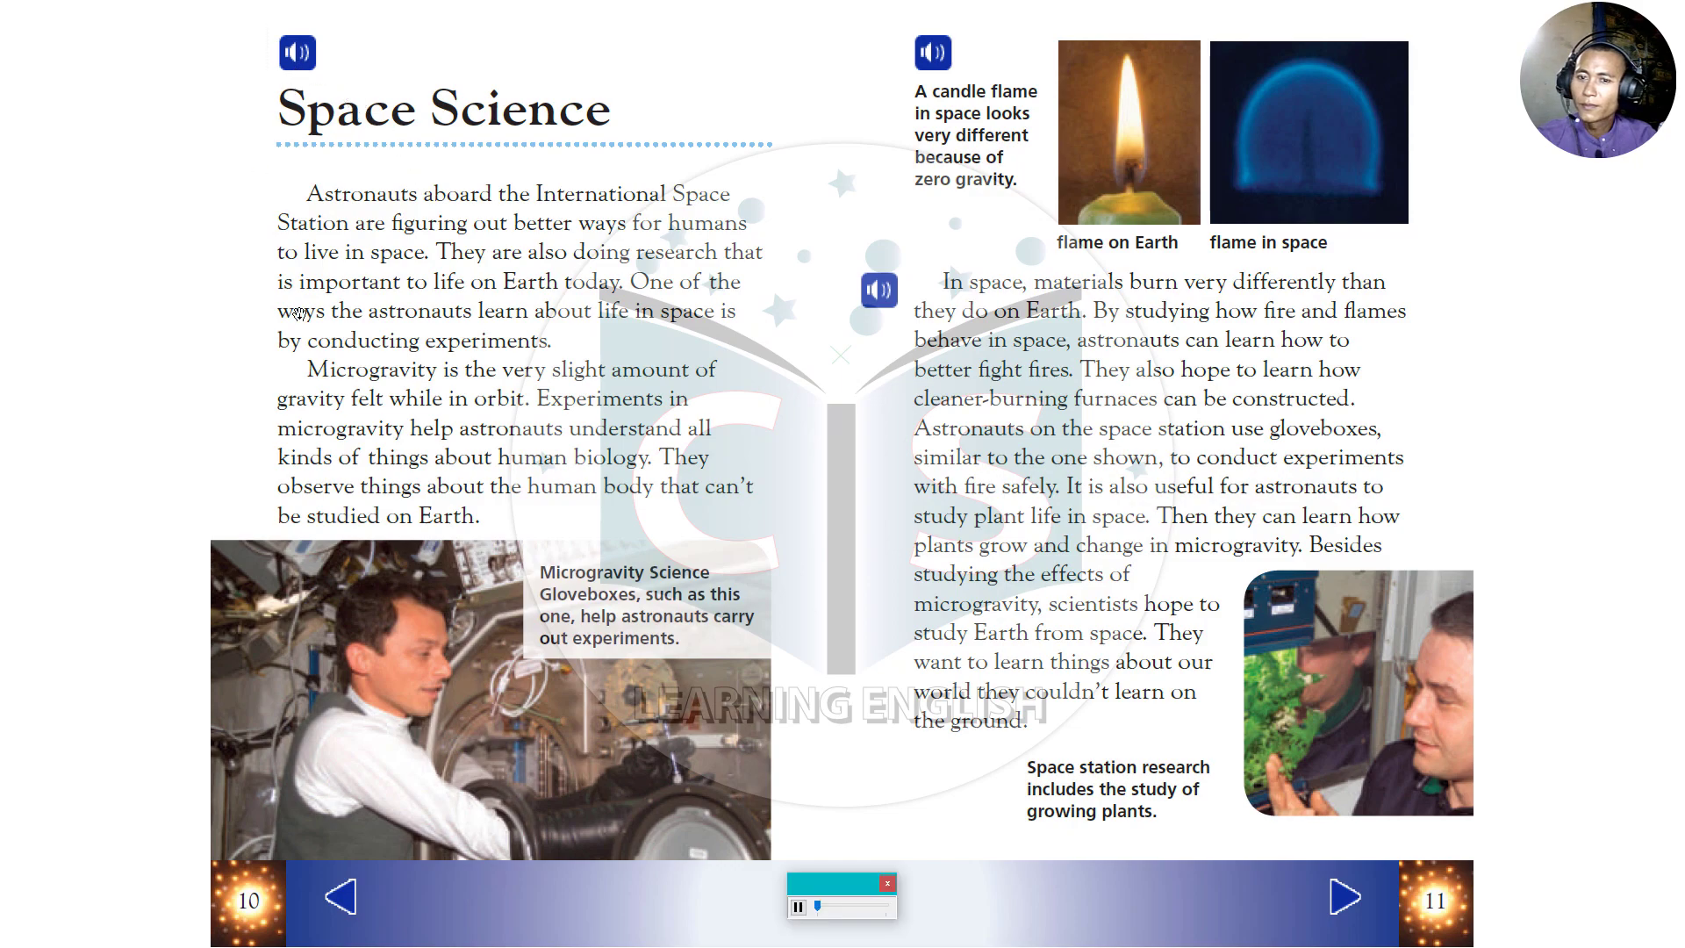
mouse_move(821, 568)
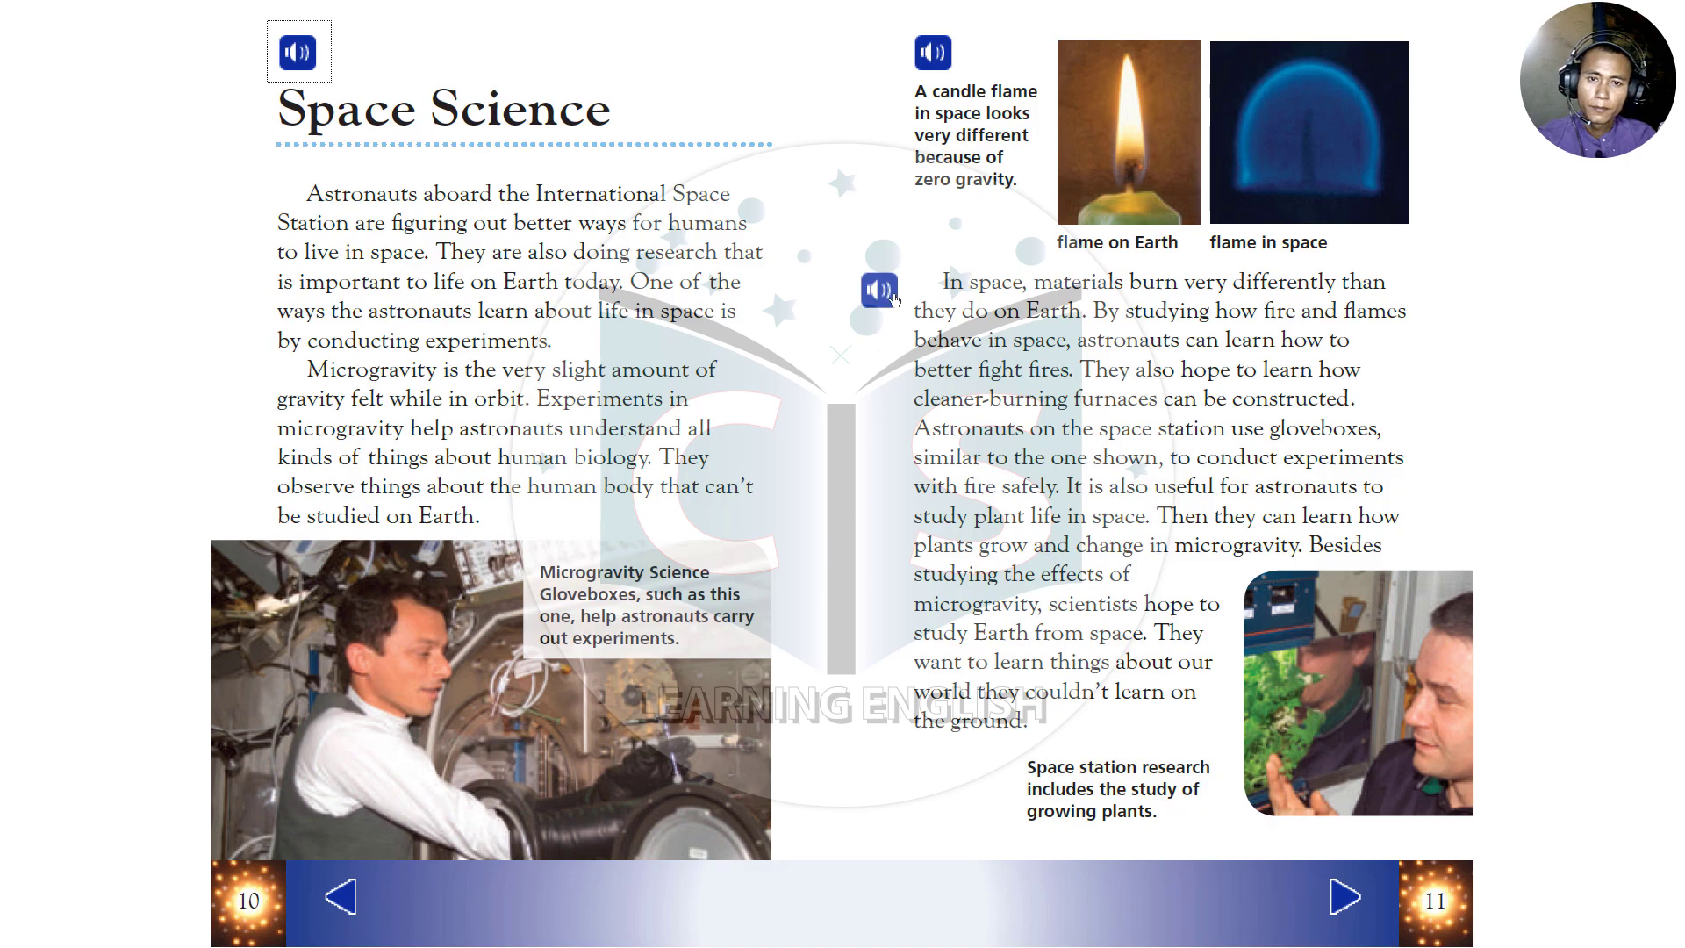
- Play the narration of the 'In space, materials burn…' paragraph
click(879, 291)
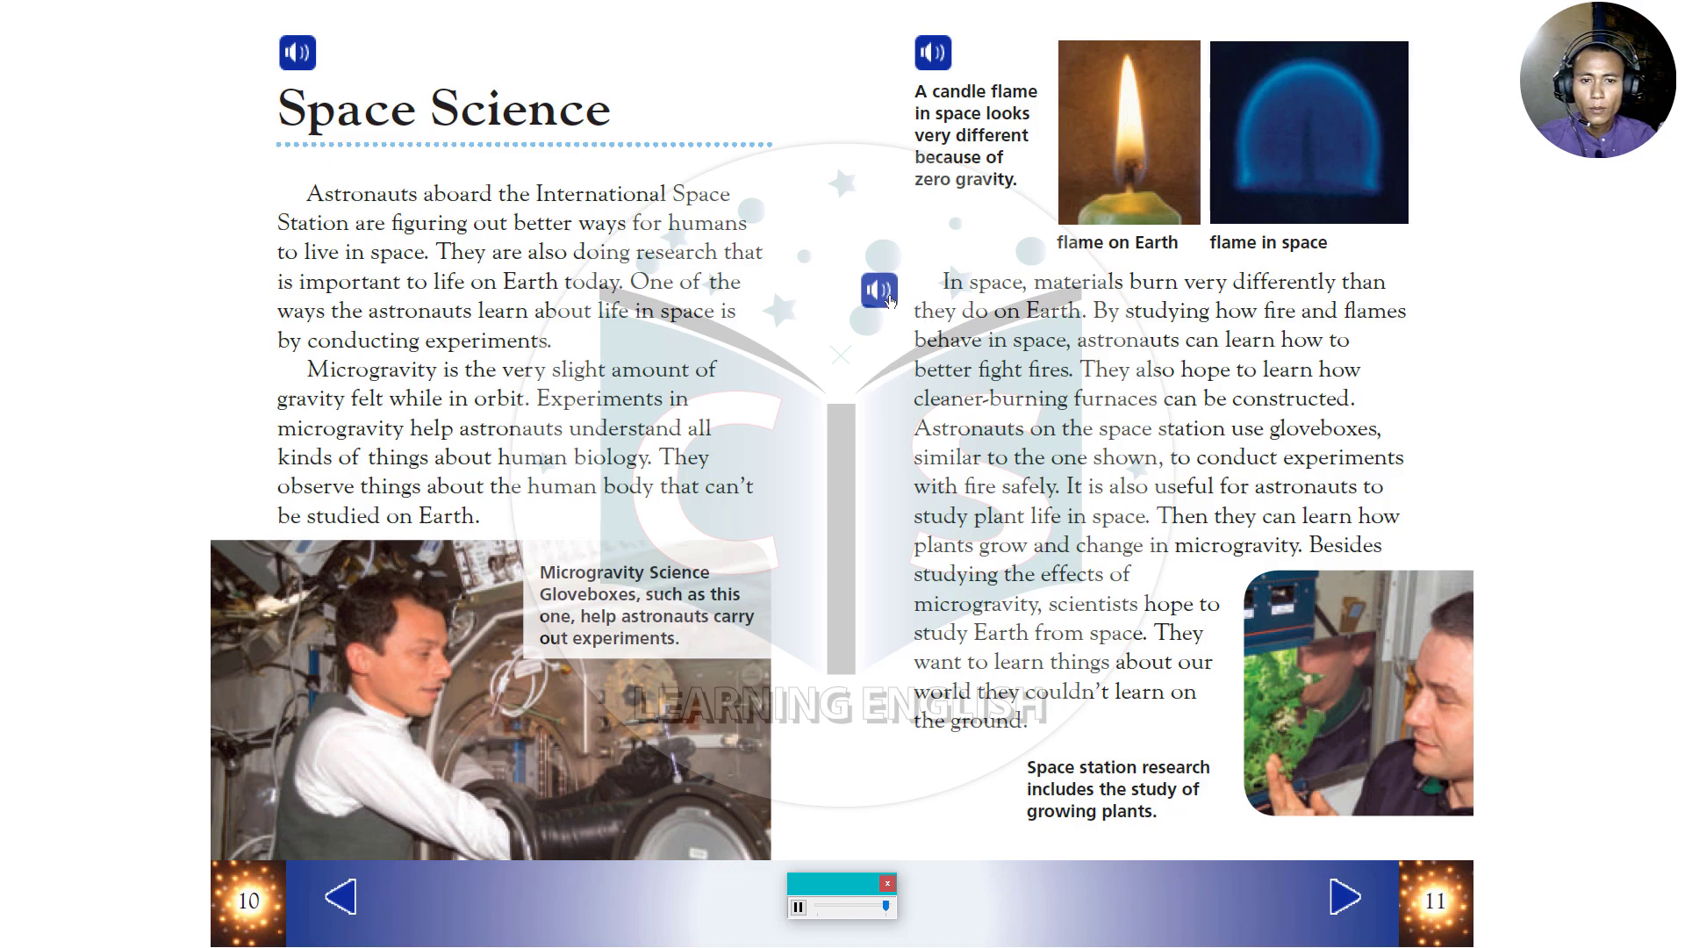
mouse_move(854, 509)
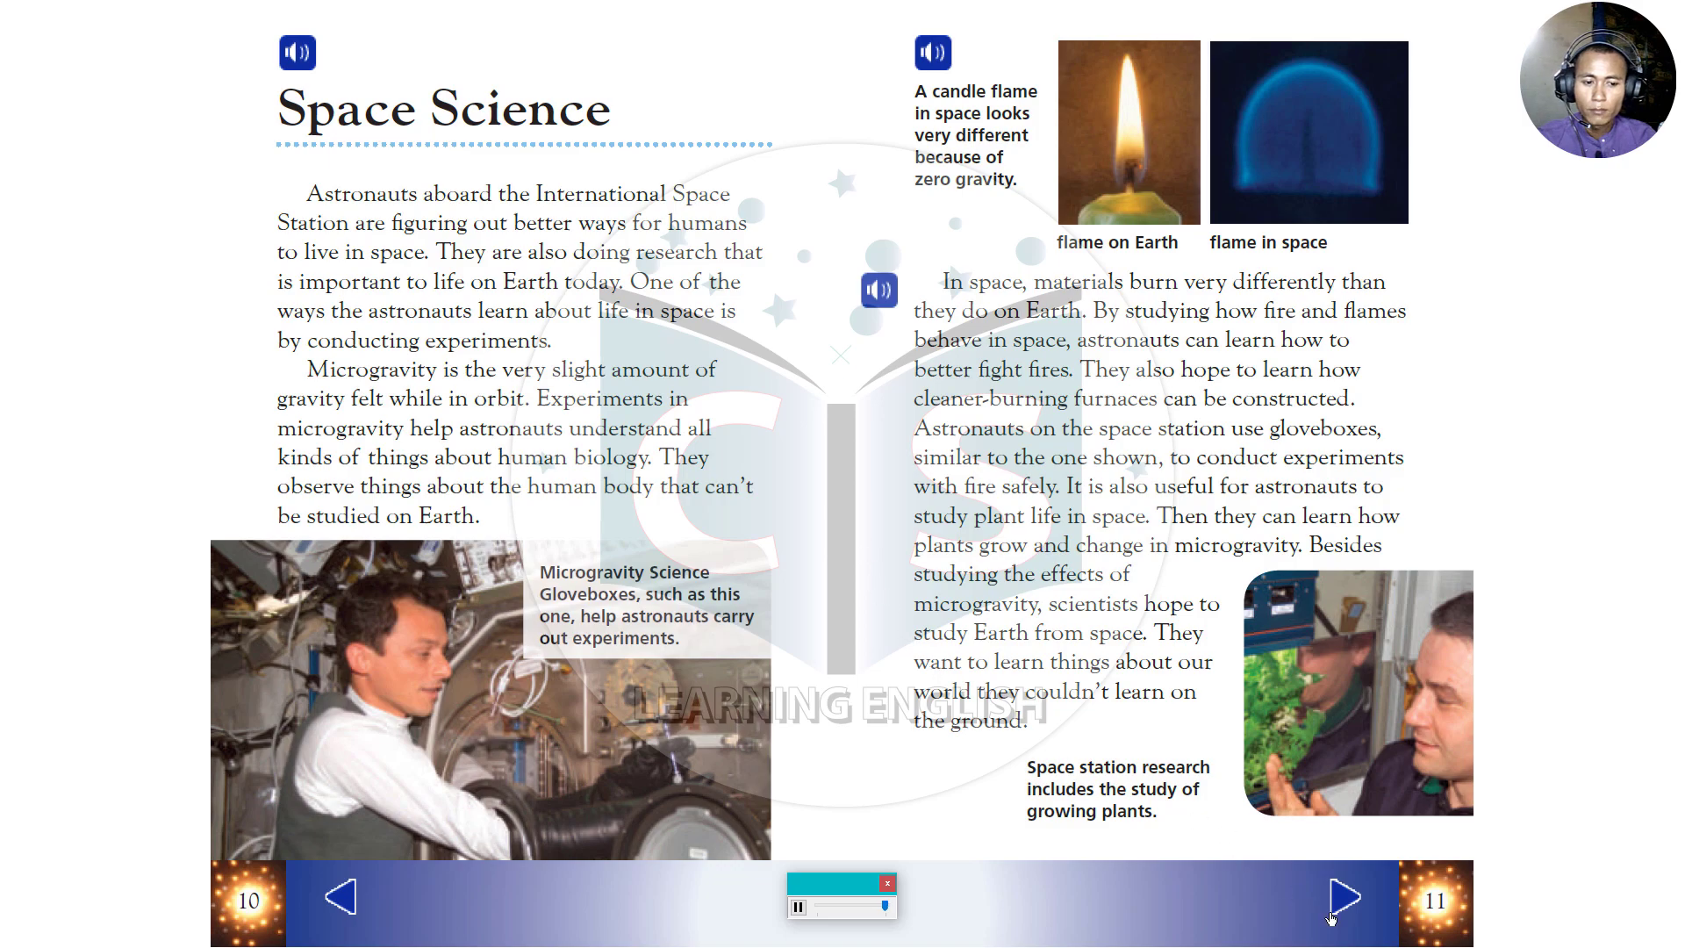
- Turn to pages 12–13, 'Everyday Life'
click(1343, 899)
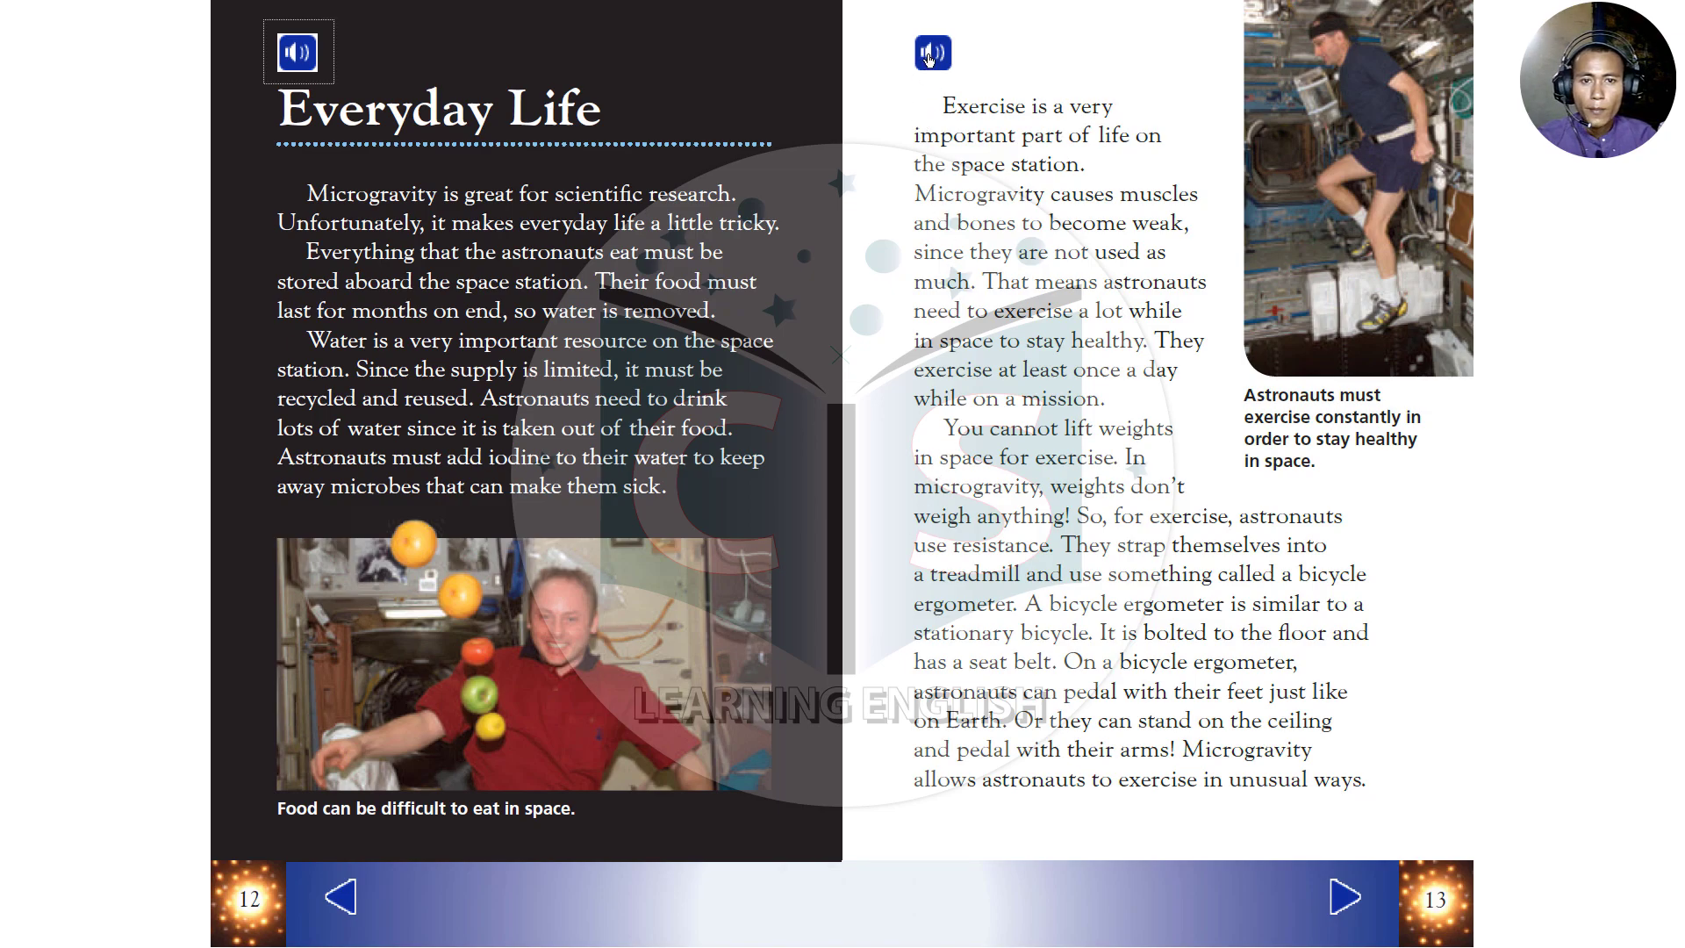
- Play the narration beside the Everyday Life heading
click(932, 51)
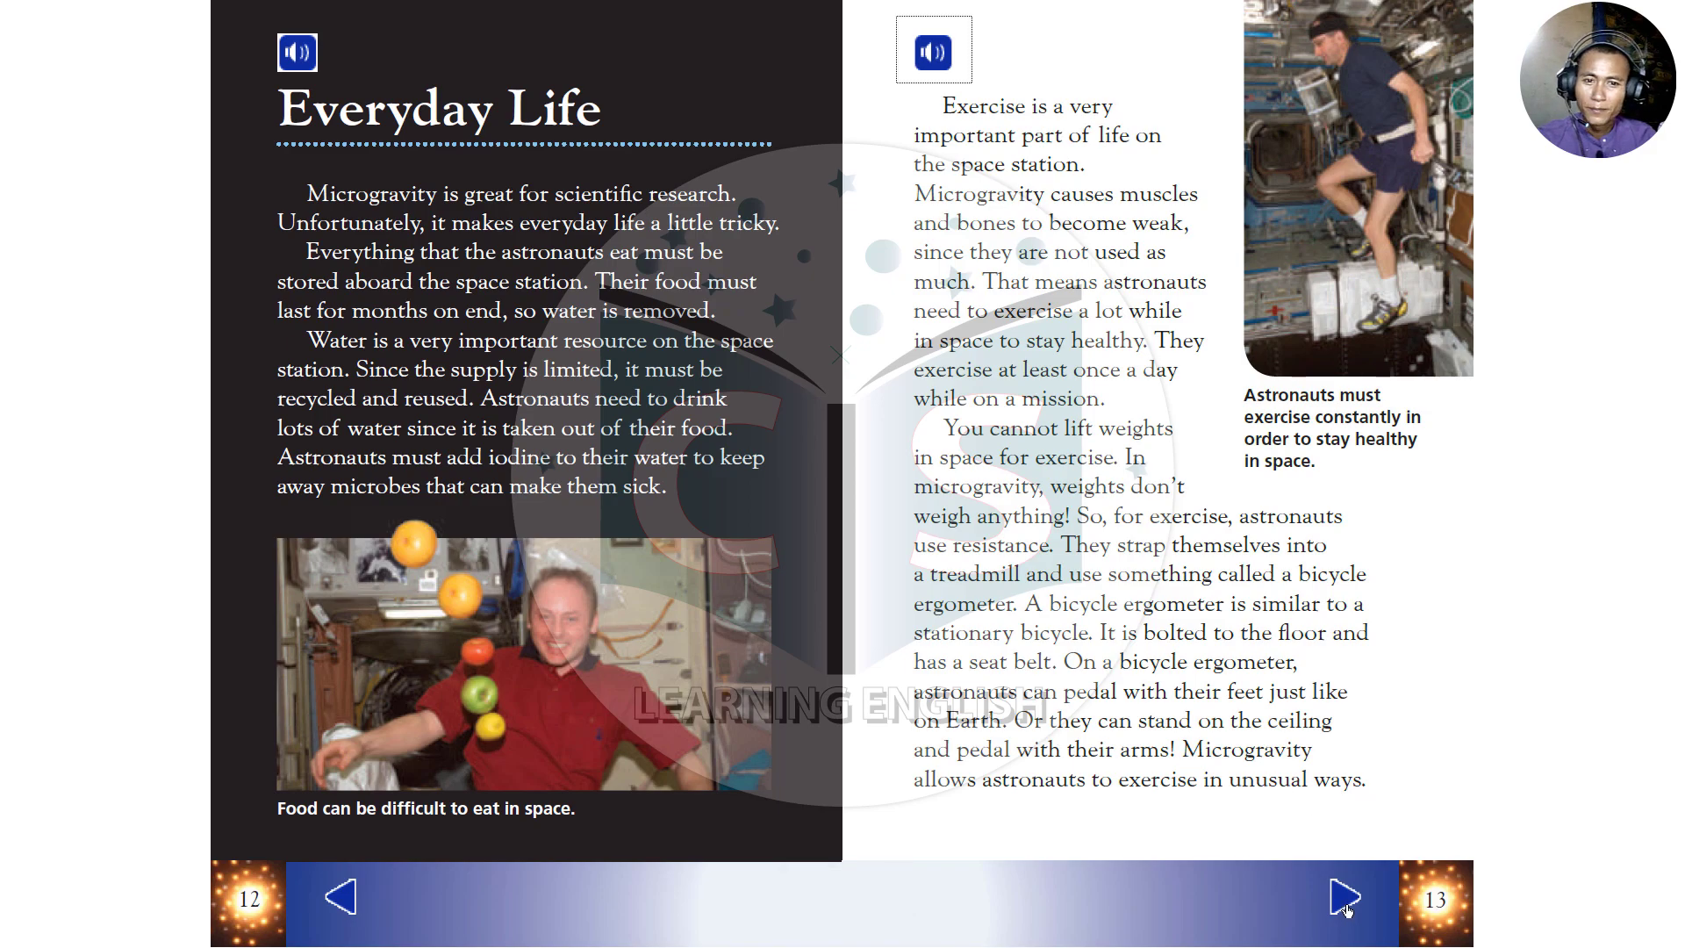
- Turn to pages 14–15 and start the 'Taking It Easy' narration
click(1342, 898)
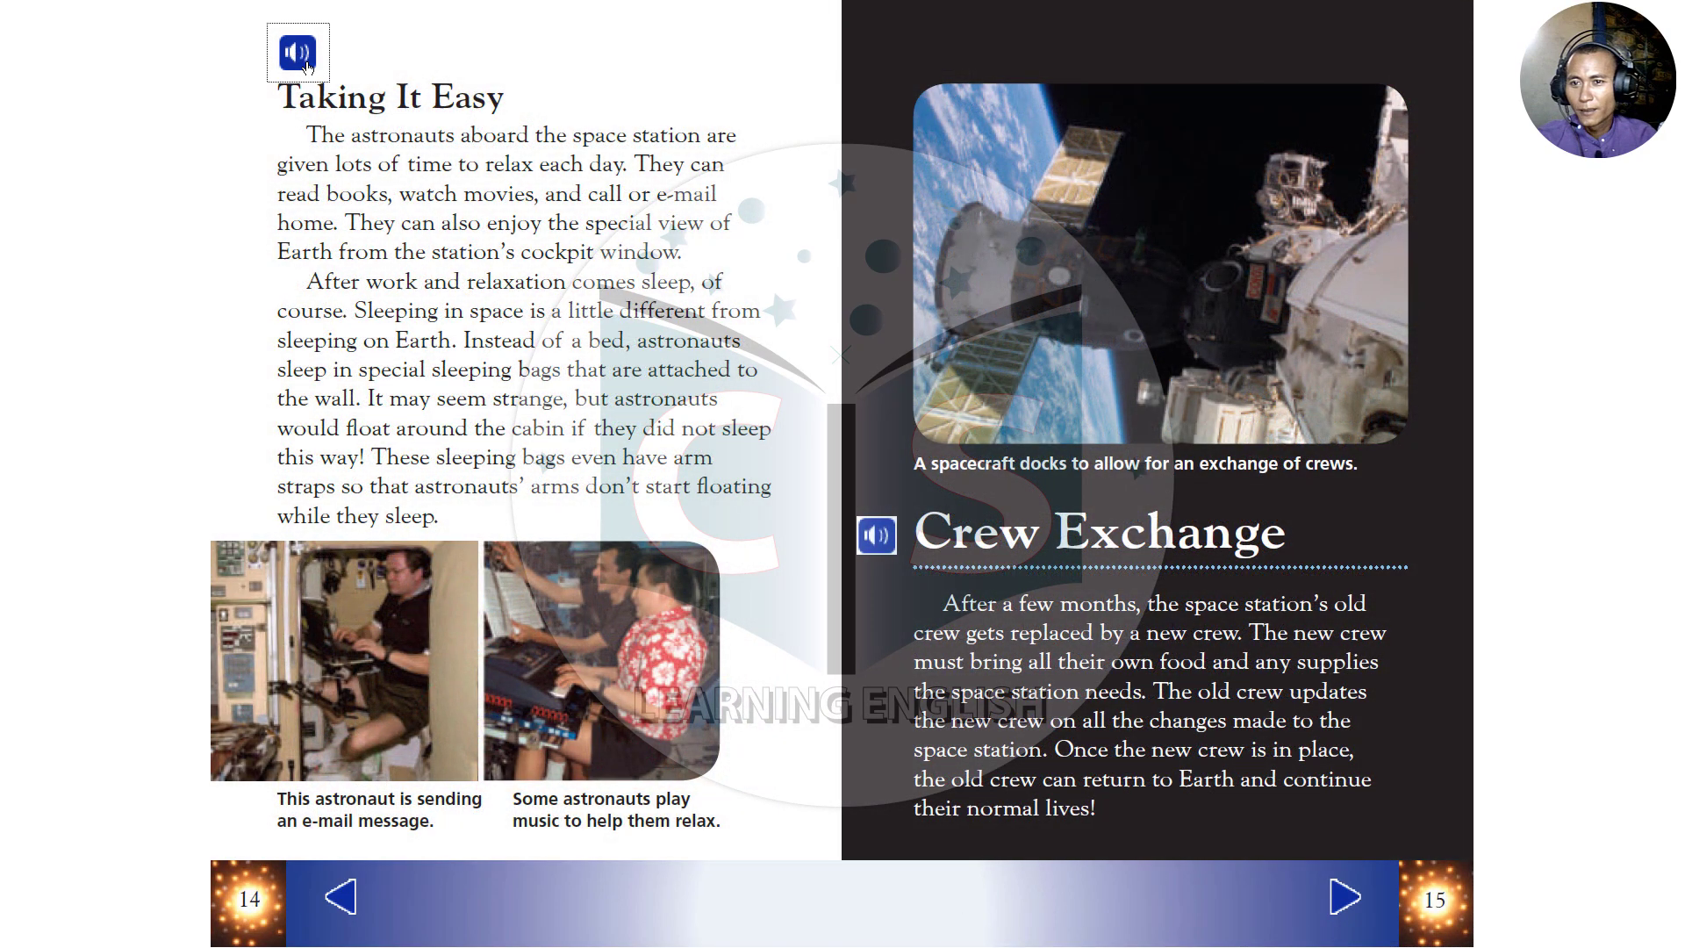
click(296, 53)
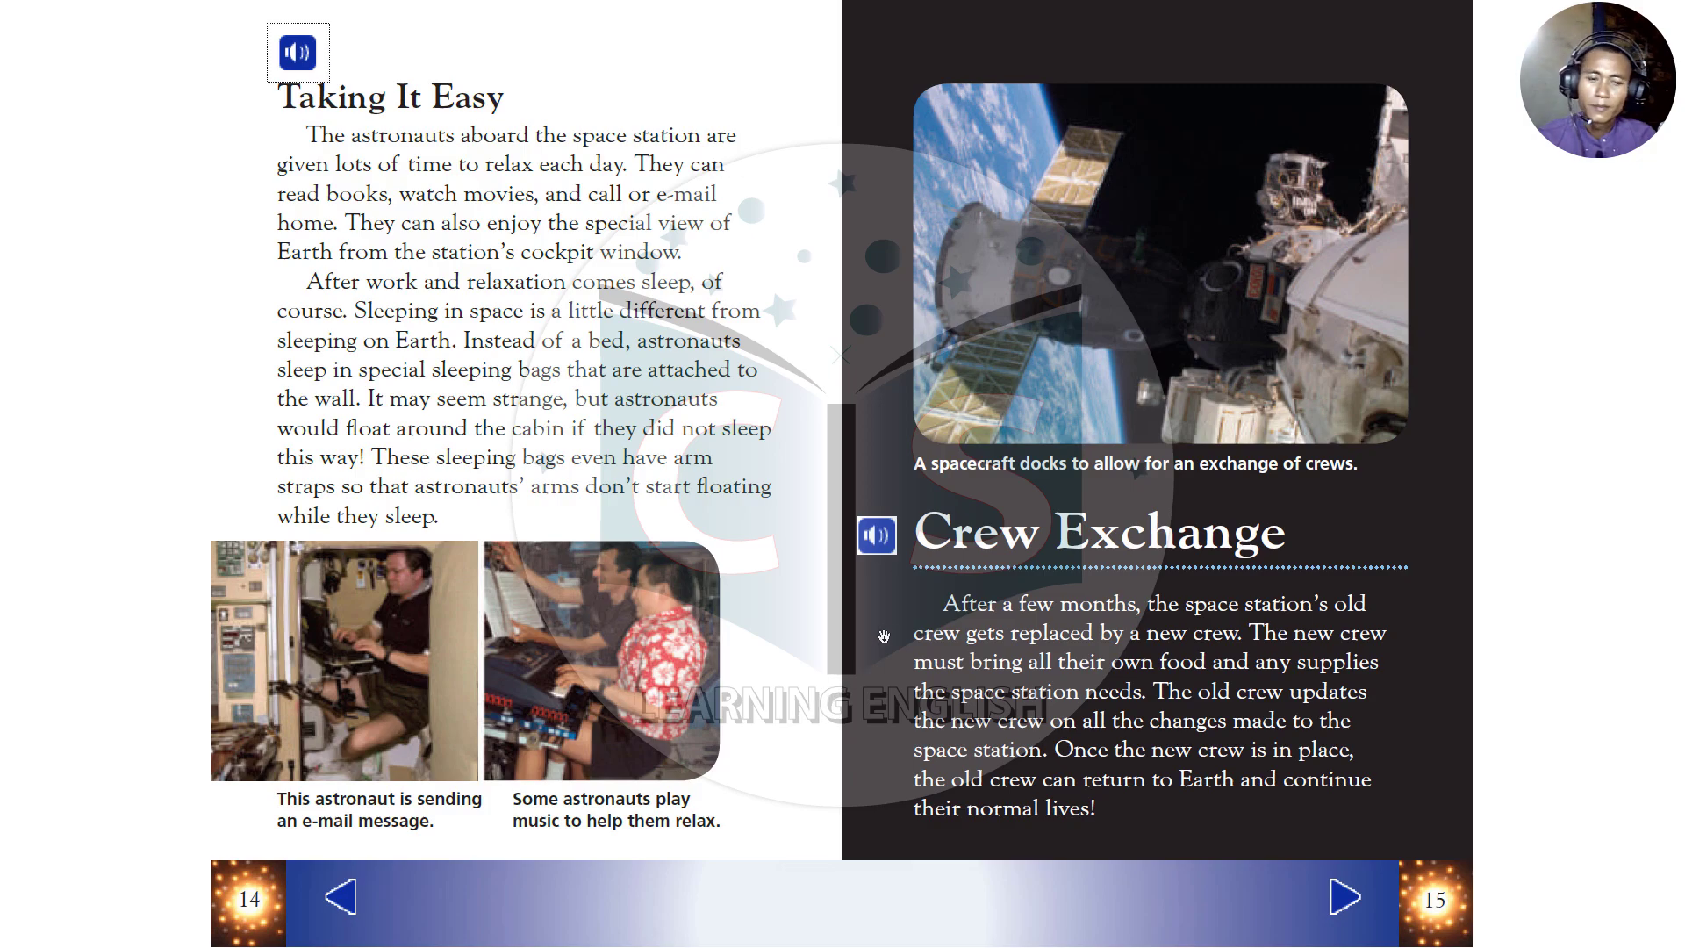
- Play the narration beside the Crew Exchange heading
click(299, 53)
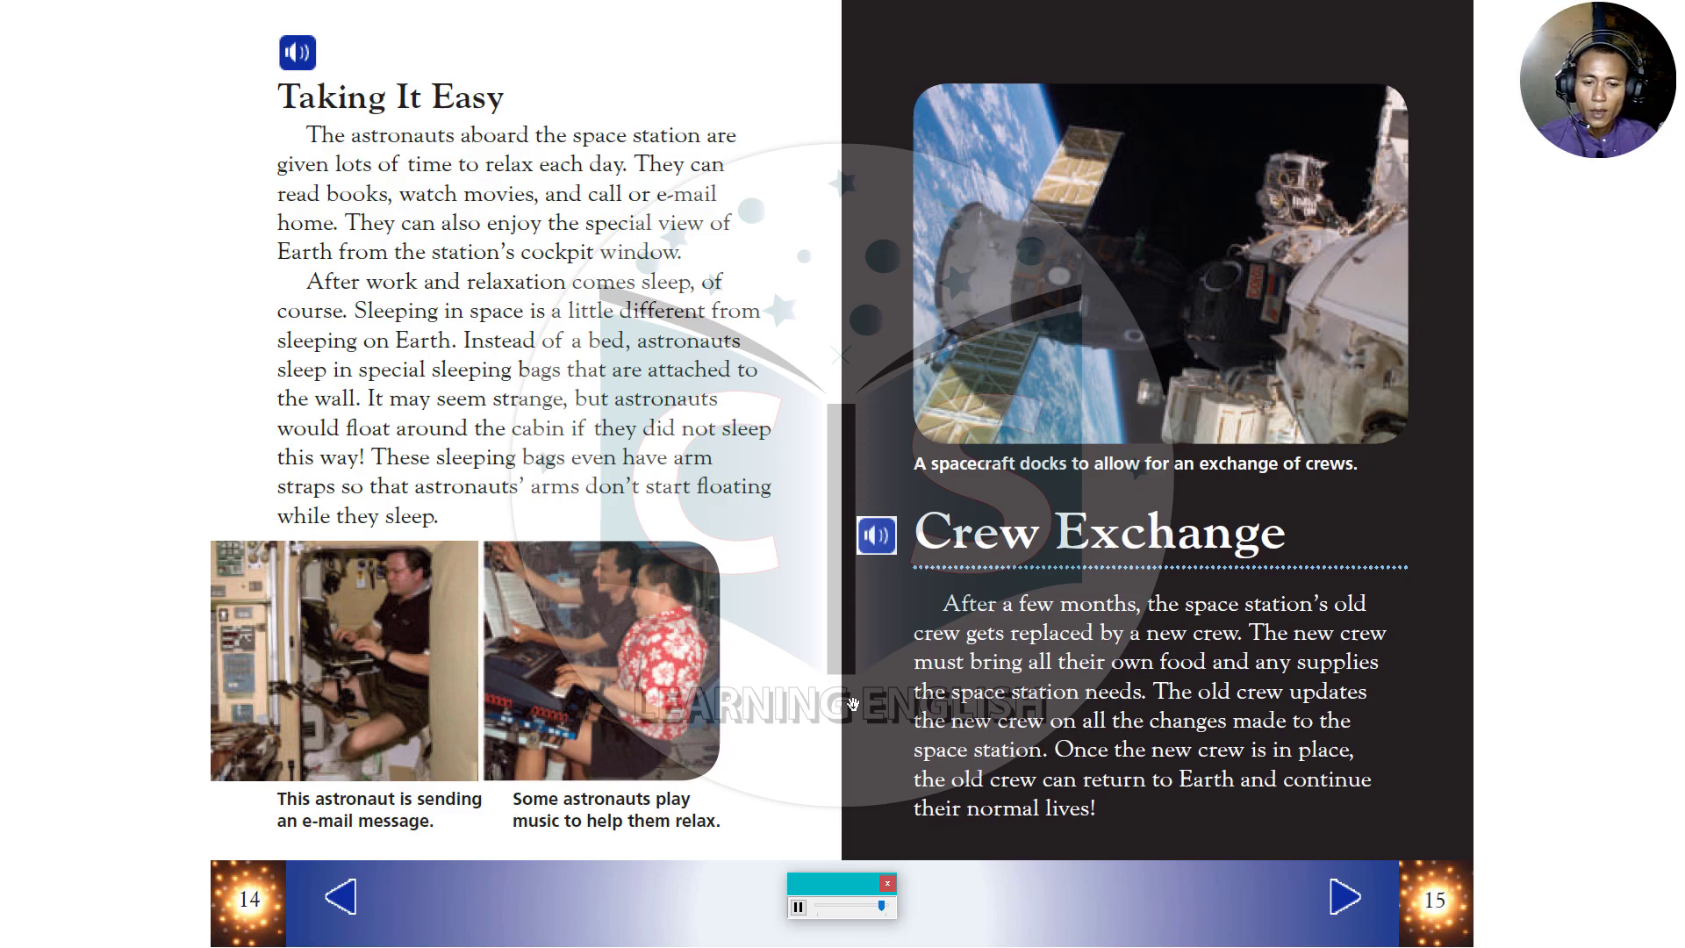
- Flip to page 16 with the Glossary and the 'What did you learn?' questions
click(1343, 897)
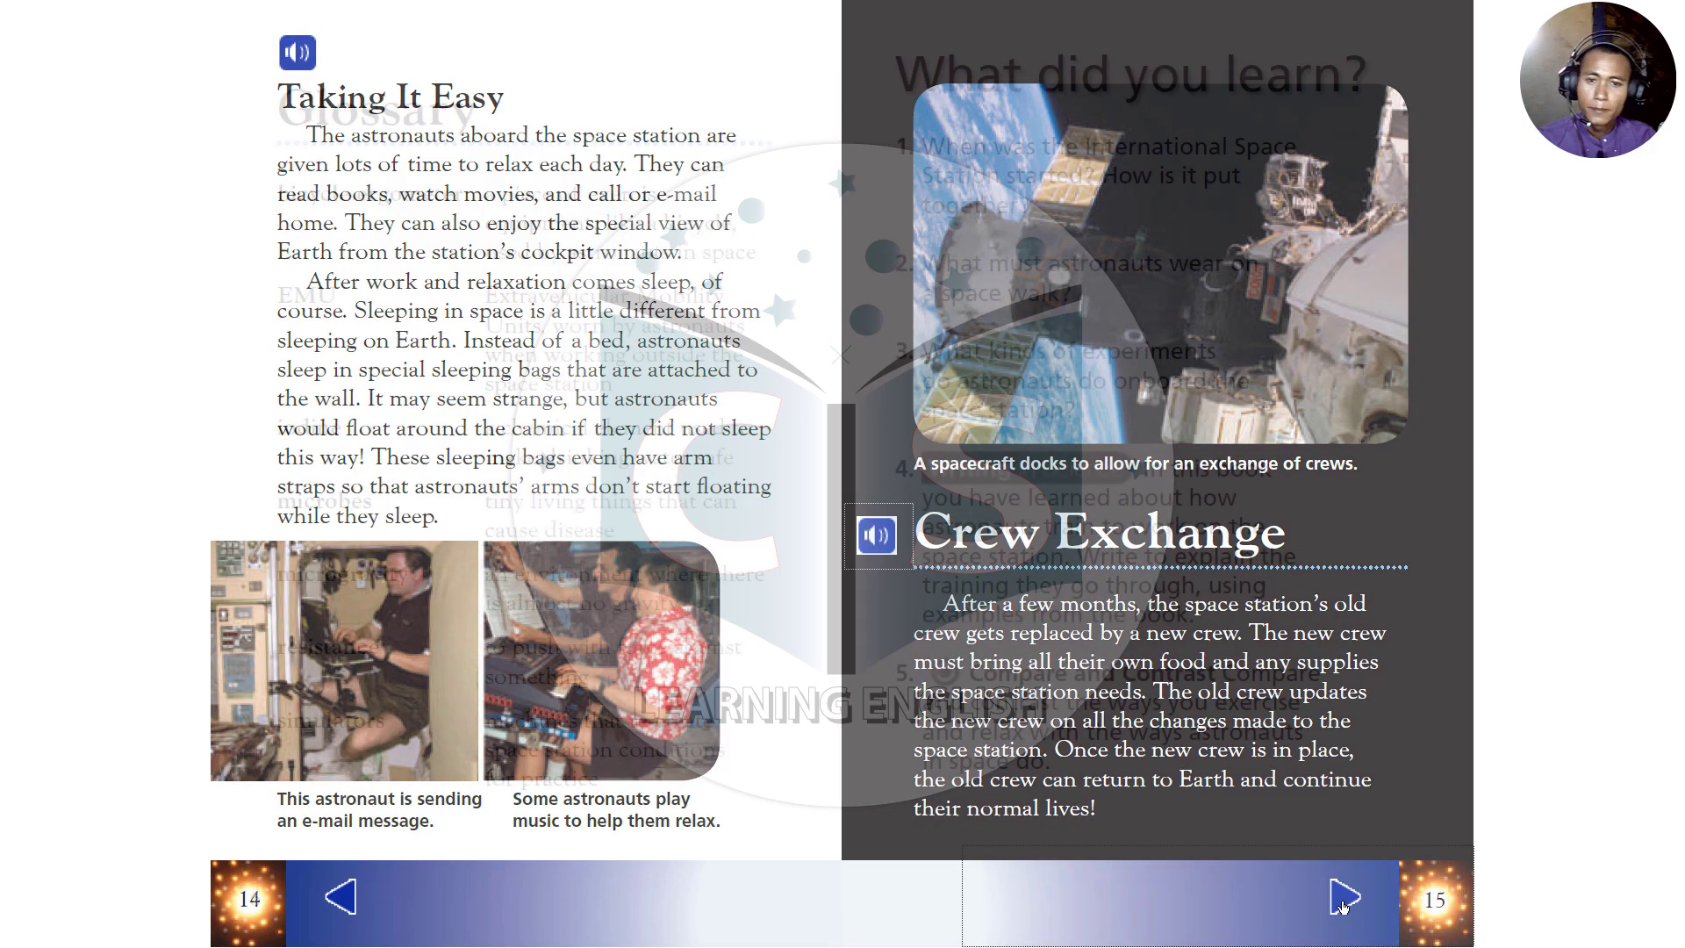
click(1341, 899)
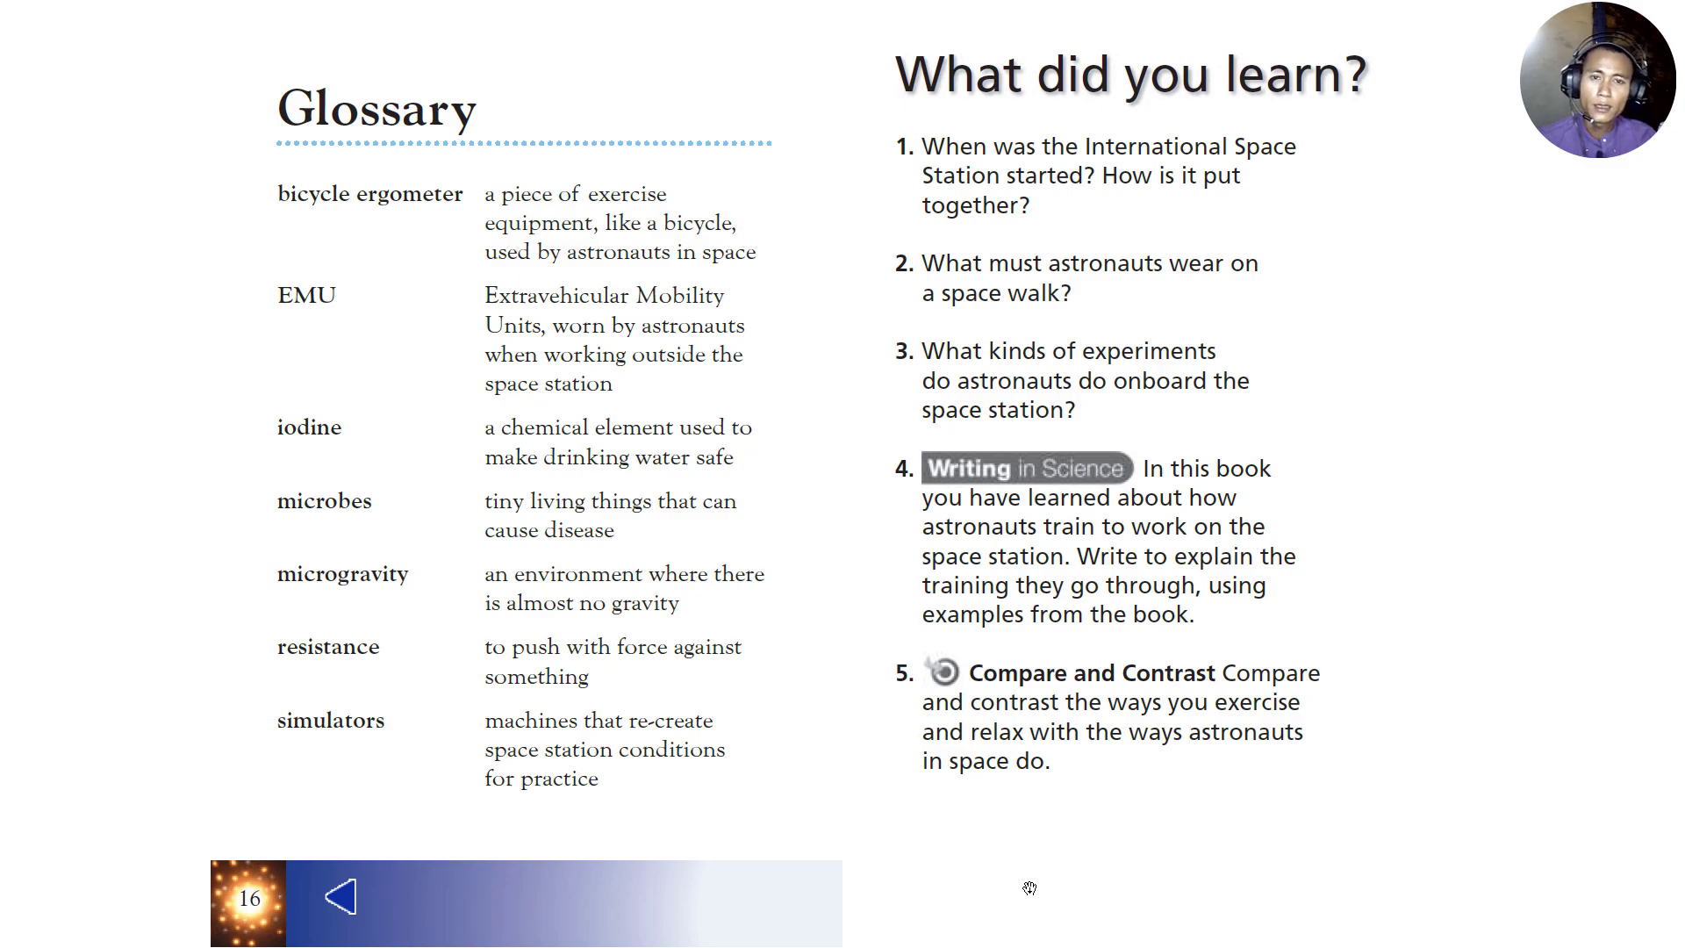